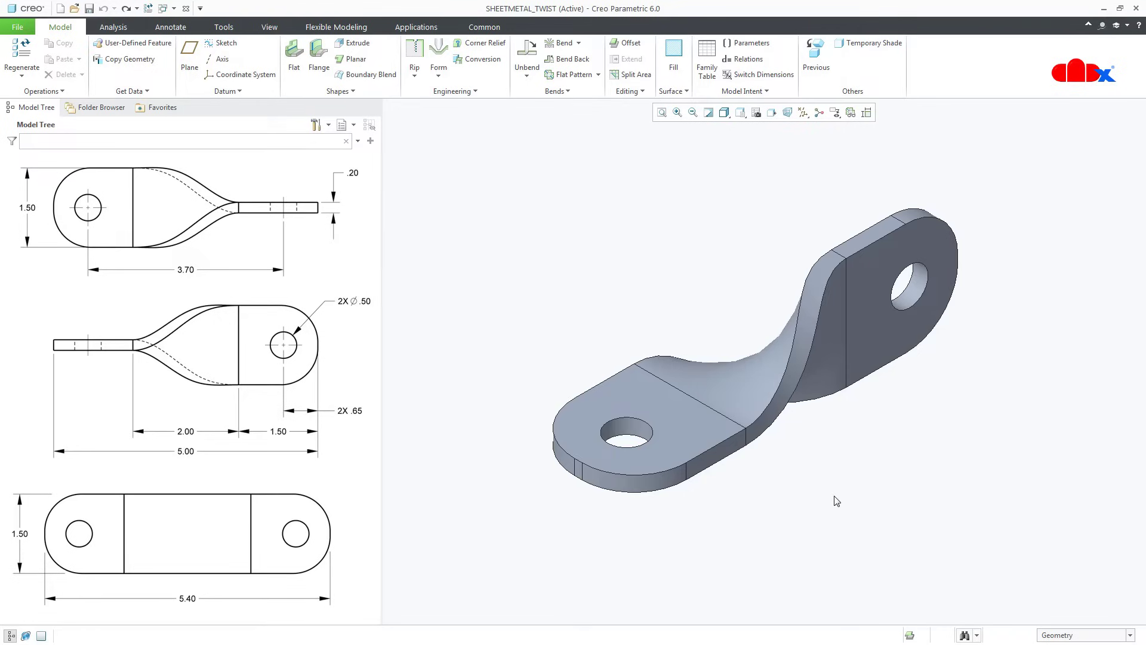
mouse_move(661, 258)
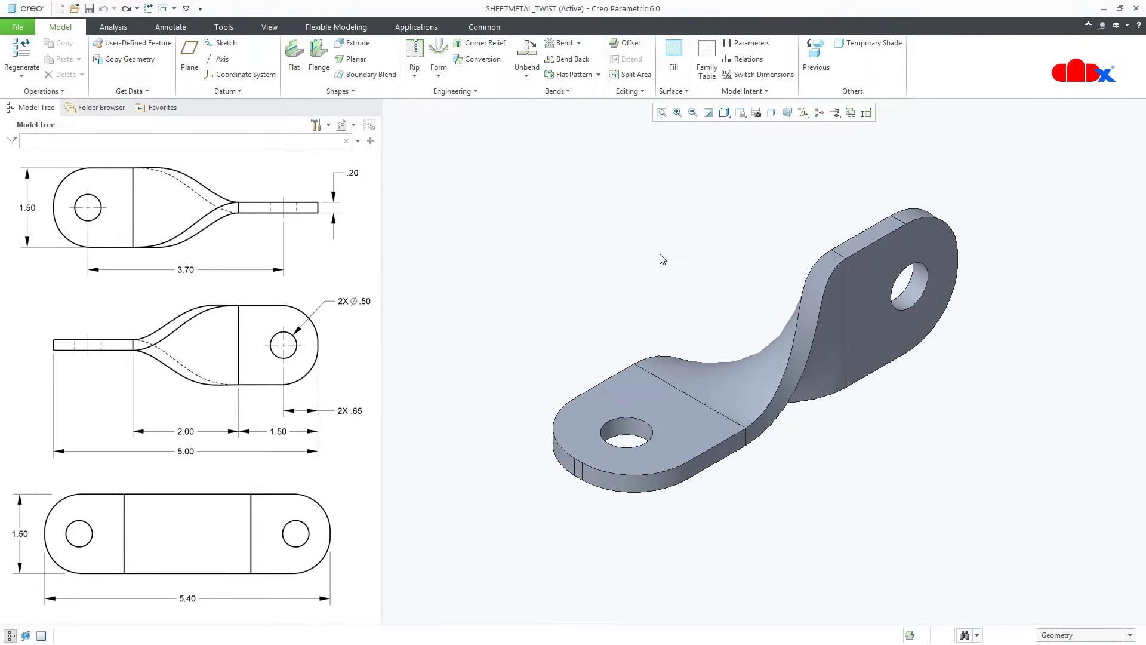
Flatten the twisted strap and display its 5.400 by 1.500 flat dimensions.
left_click(574, 58)
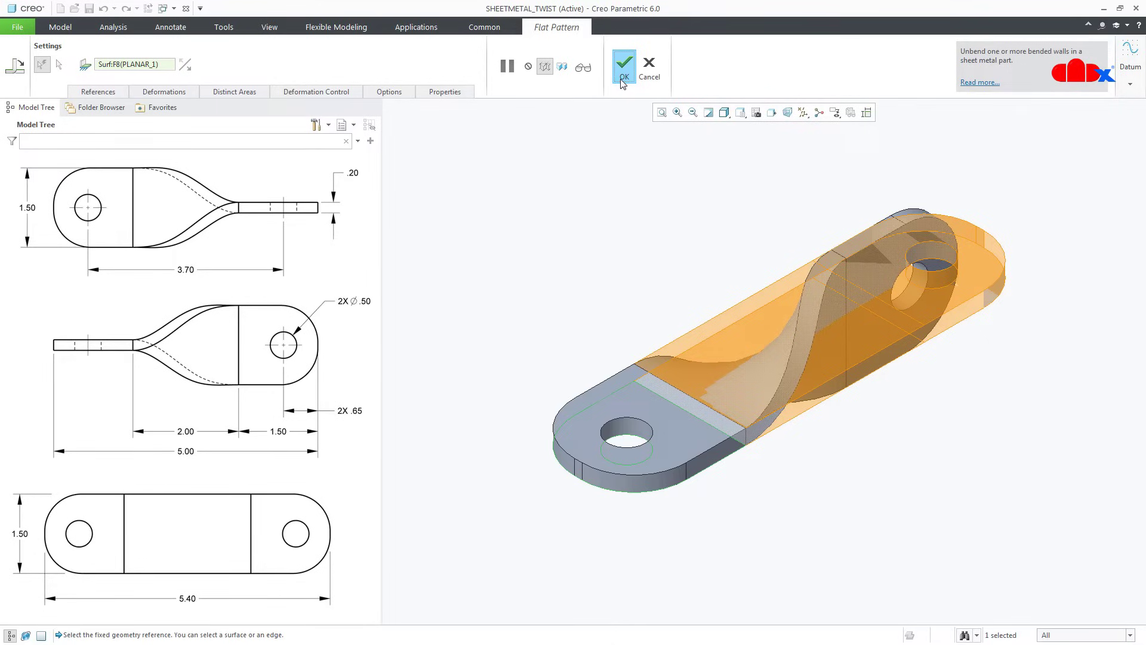
left_click(623, 65)
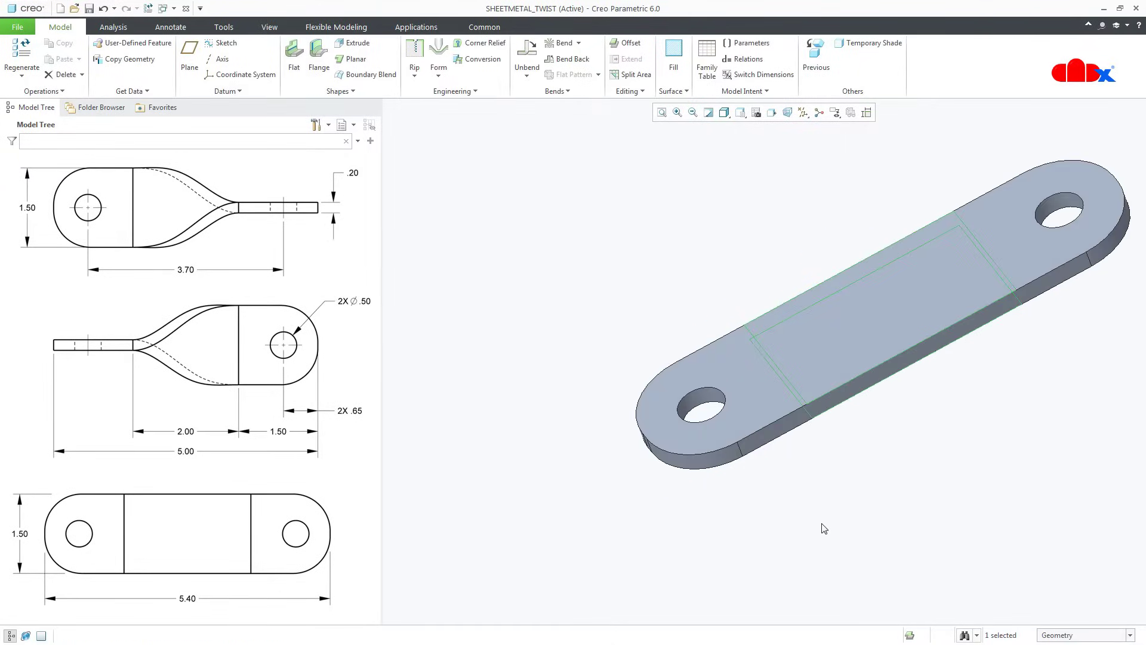
left_click(808, 406)
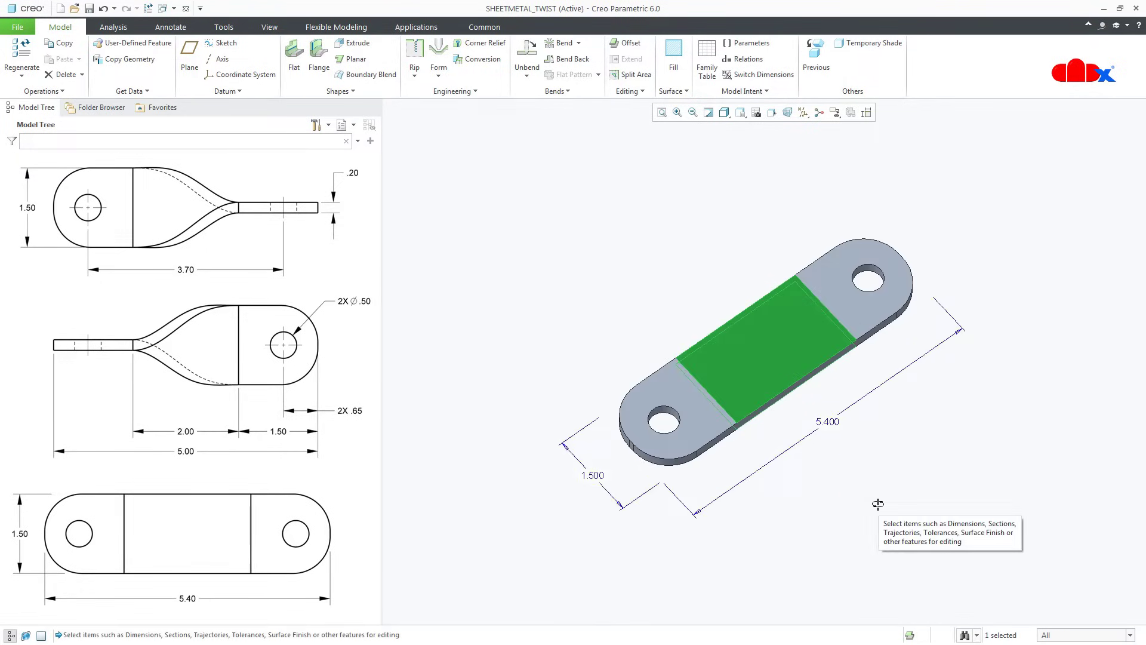
mouse_move(203, 609)
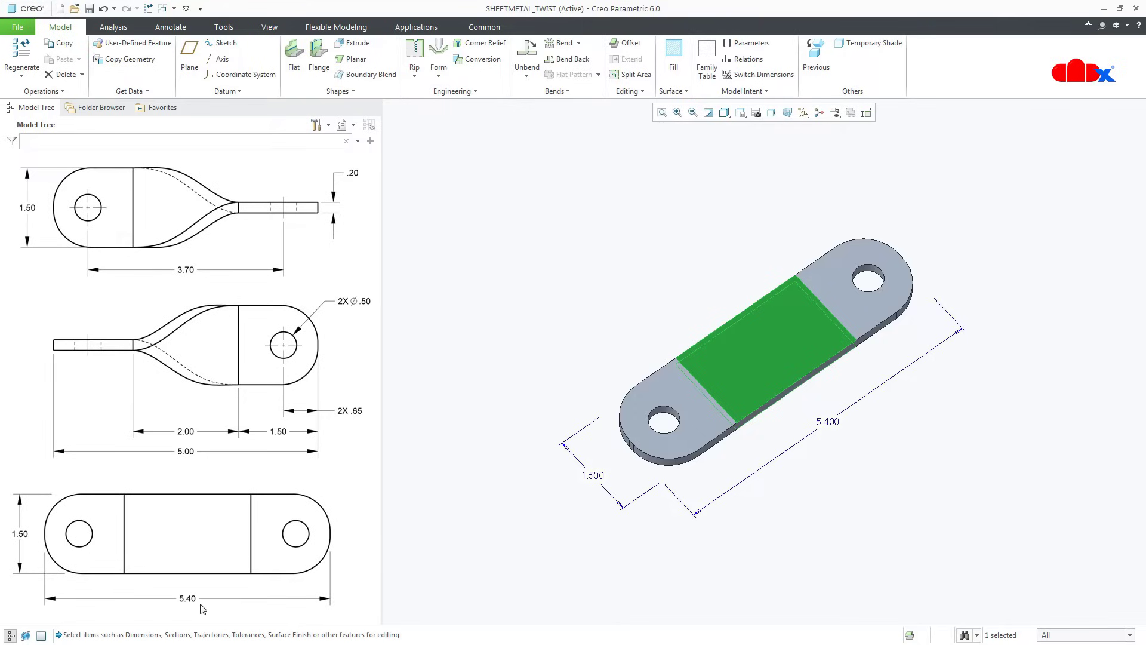
mouse_move(601, 591)
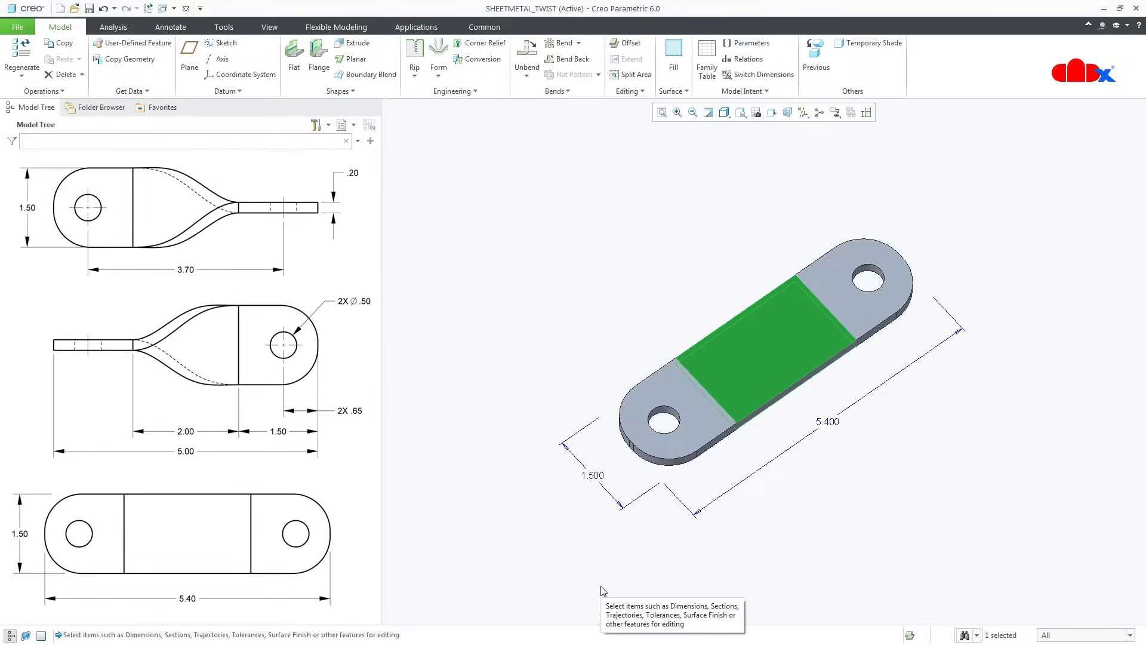
left_click(419, 416)
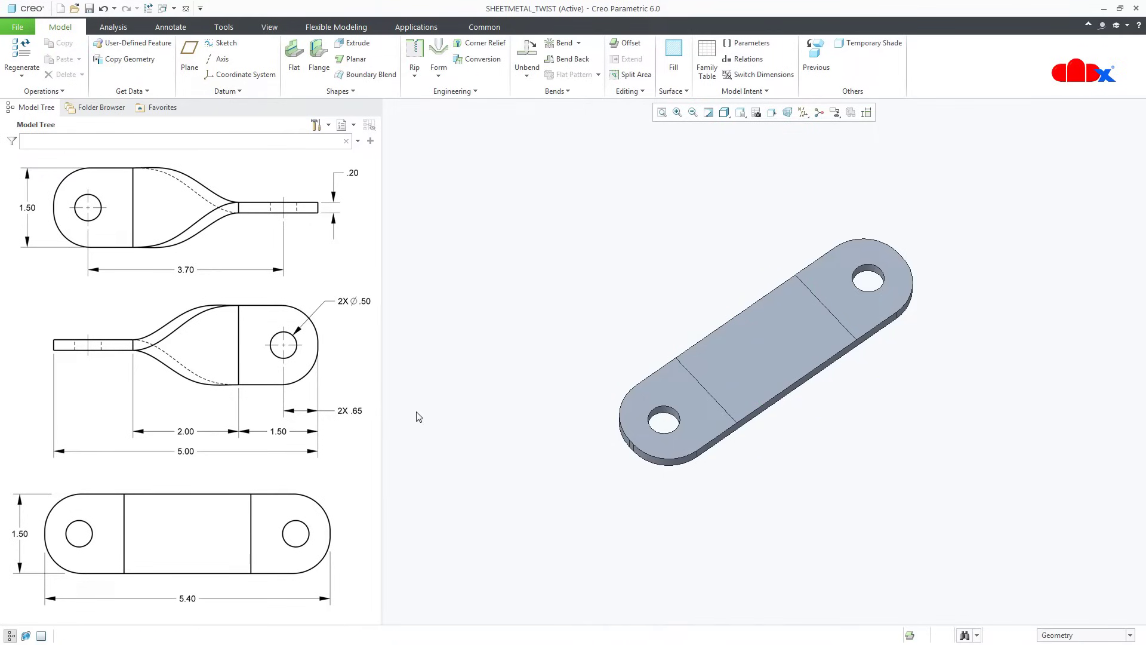
Create a new Sheetmetal part keeping the default name PRT0001.
left_click(60, 8)
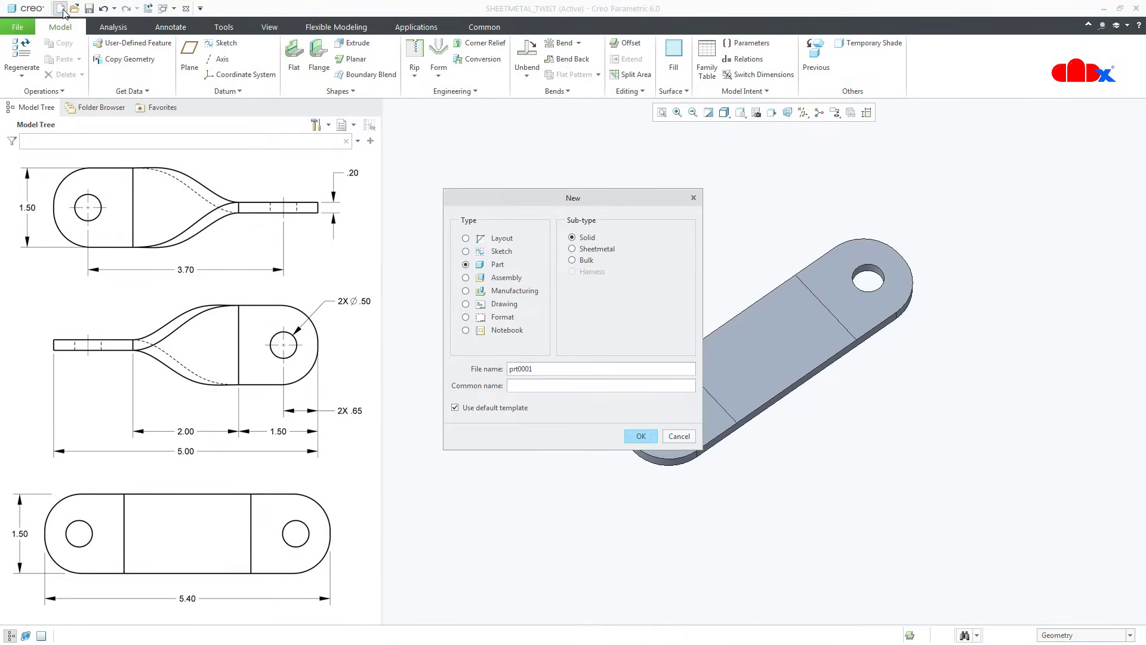
left_click(573, 248)
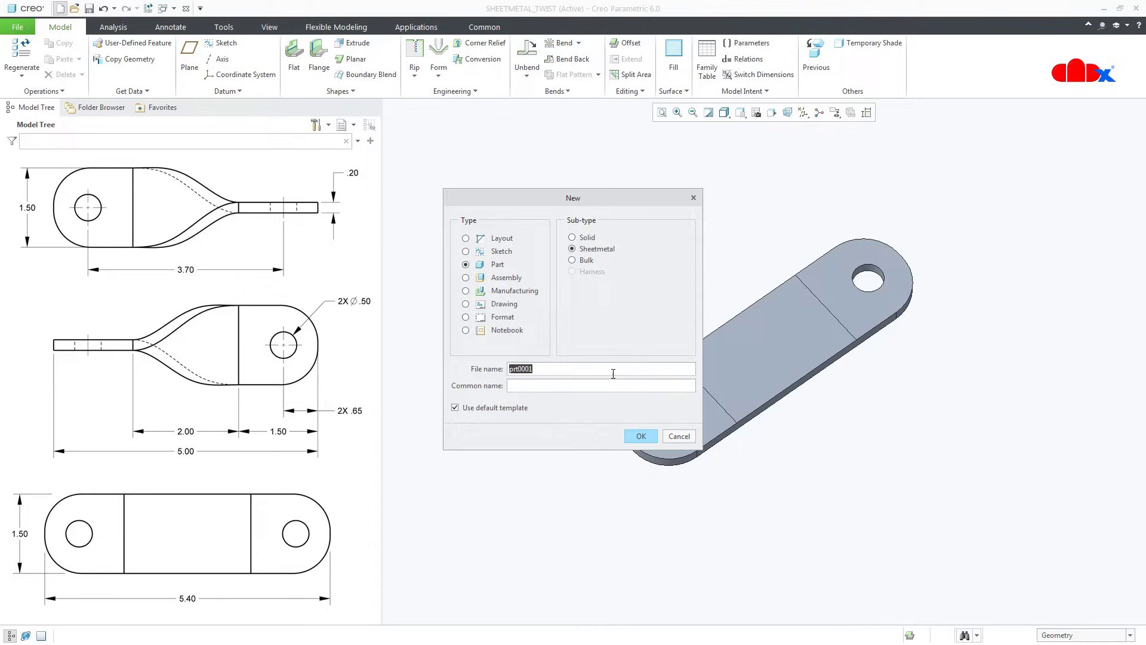
left_click(640, 435)
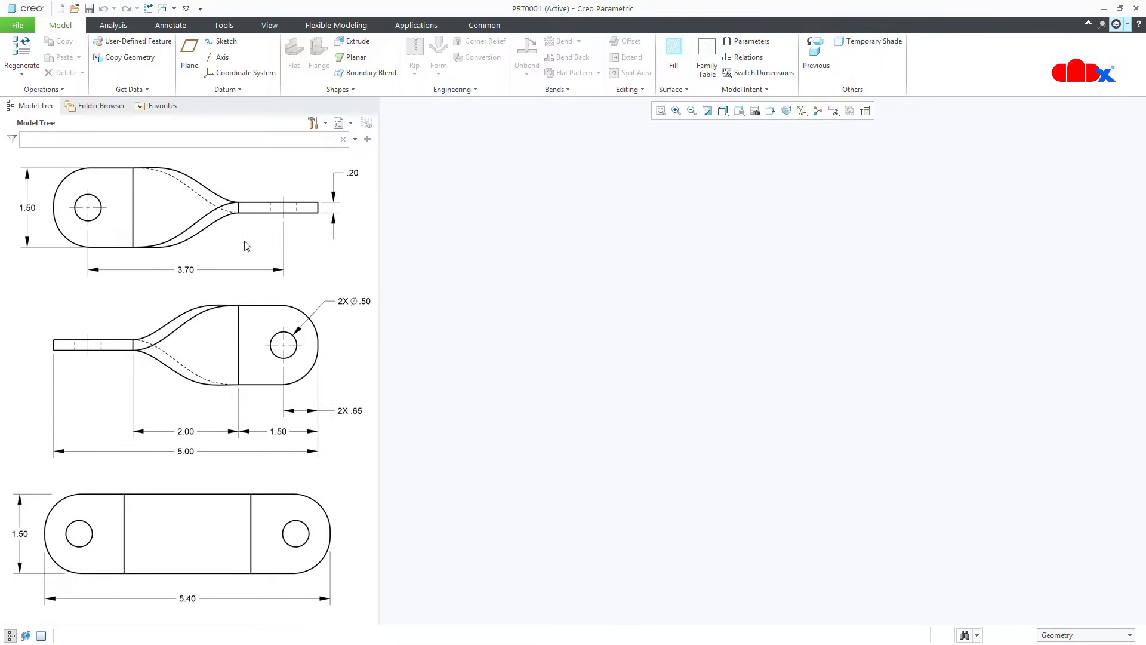
mouse_move(27, 200)
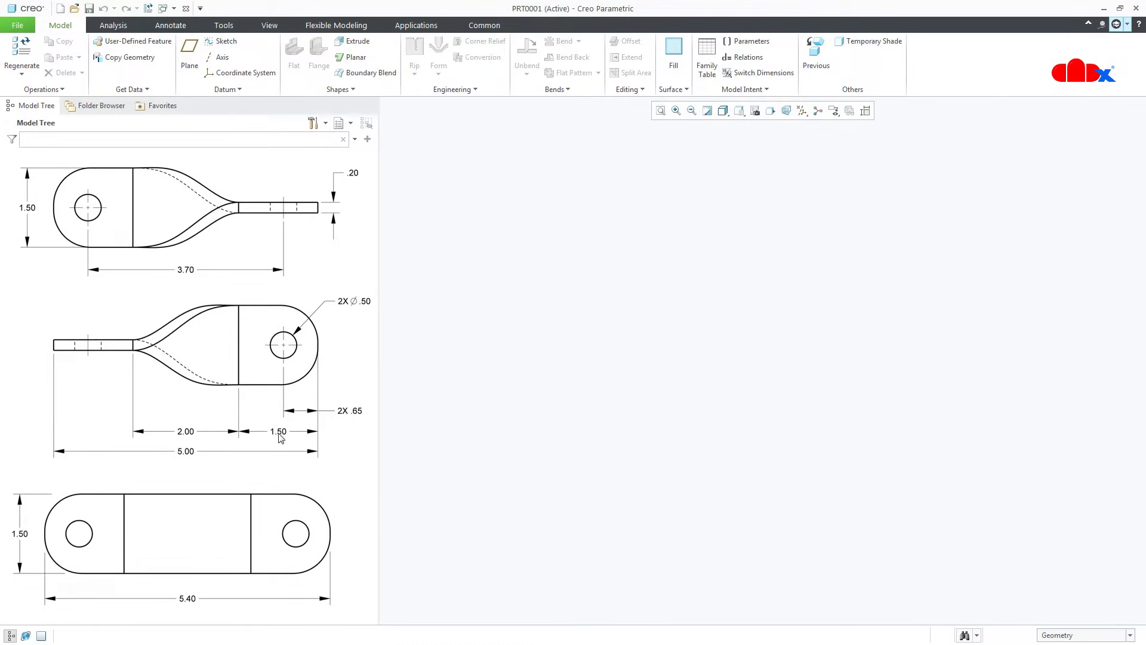
mouse_move(395, 404)
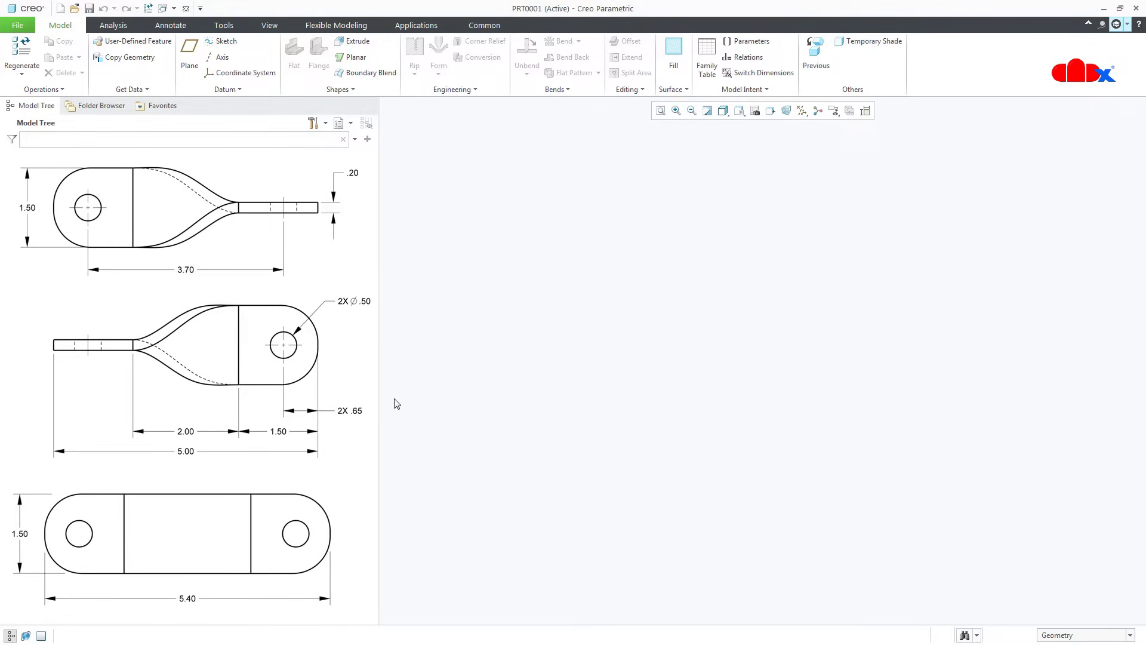
Build a planar first wall from a square sketch, 0.200 thick.
left_click(356, 57)
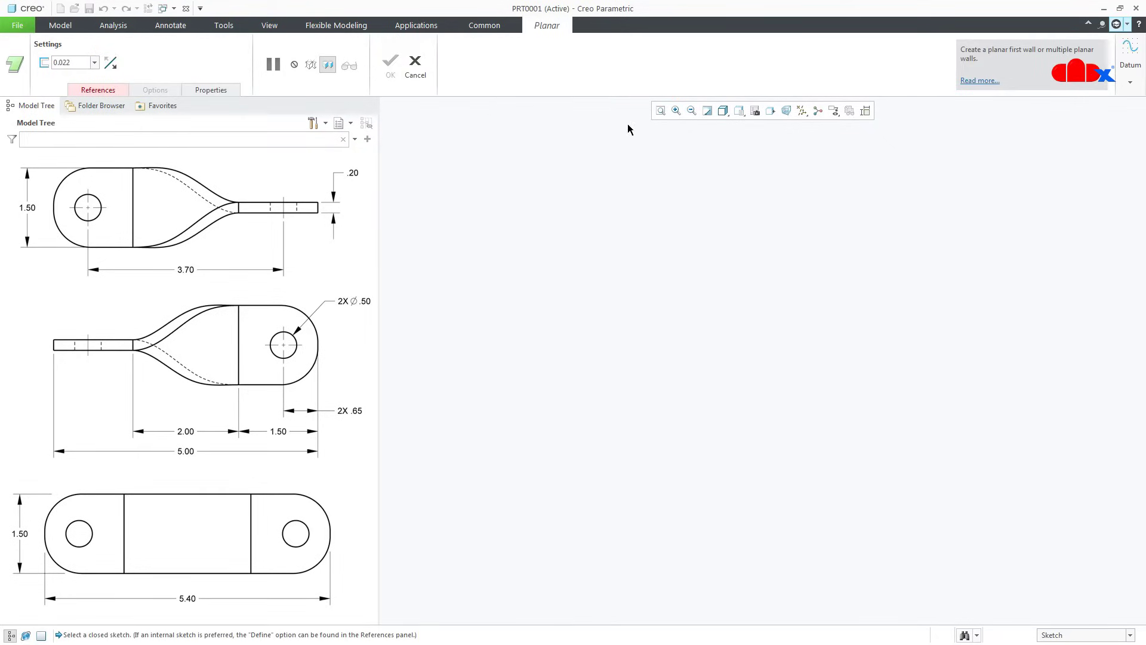
left_click(801, 111)
type("0.200")
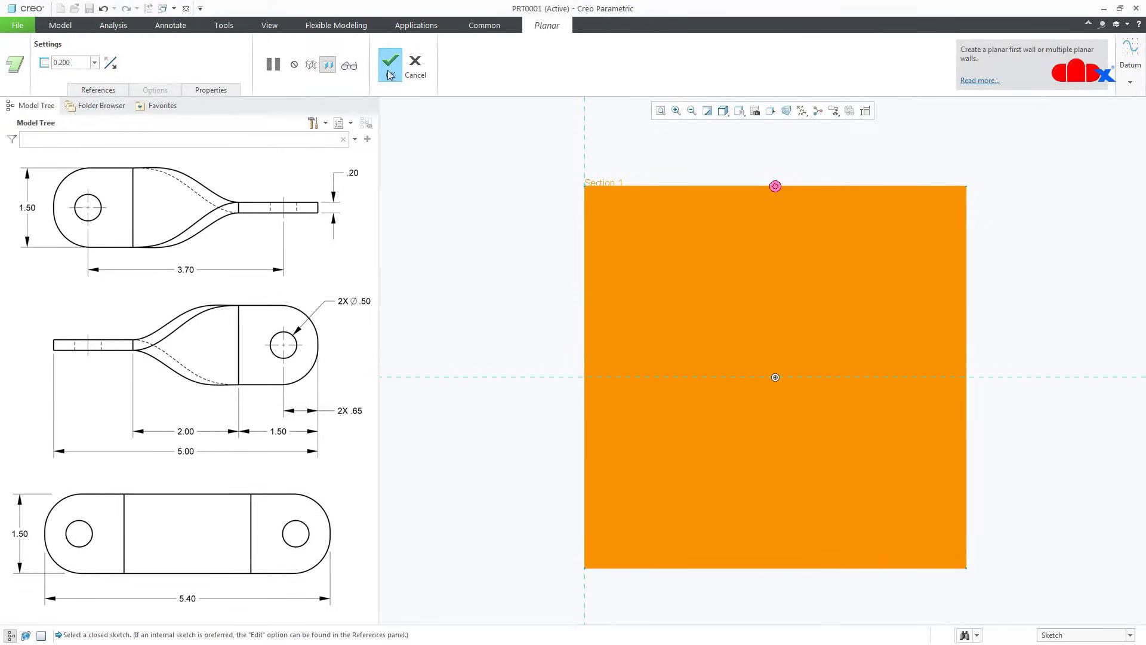
left_click(389, 62)
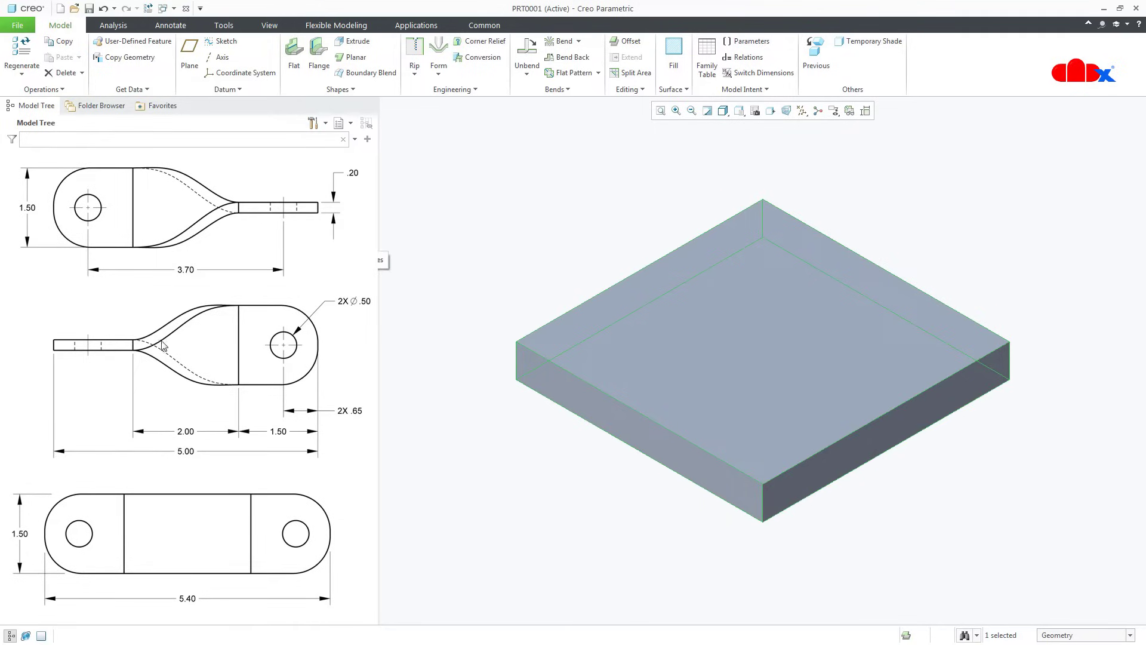
mouse_move(194, 440)
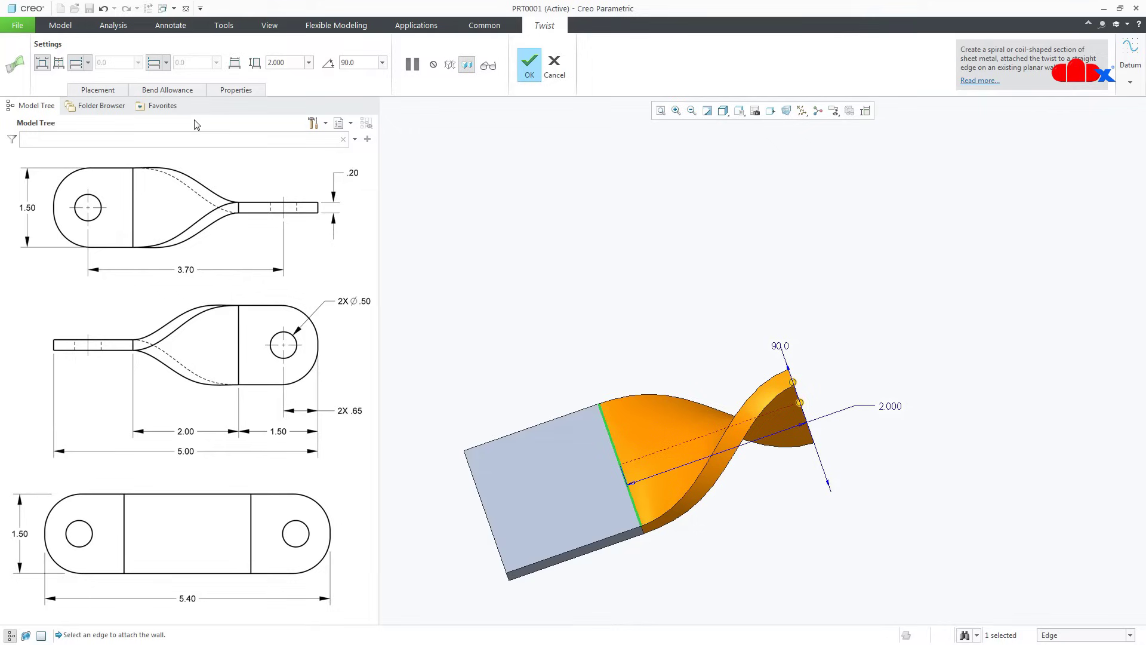
Replace the twist's unbent wall length with 2.400 under Bend Allowance.
left_click(166, 89)
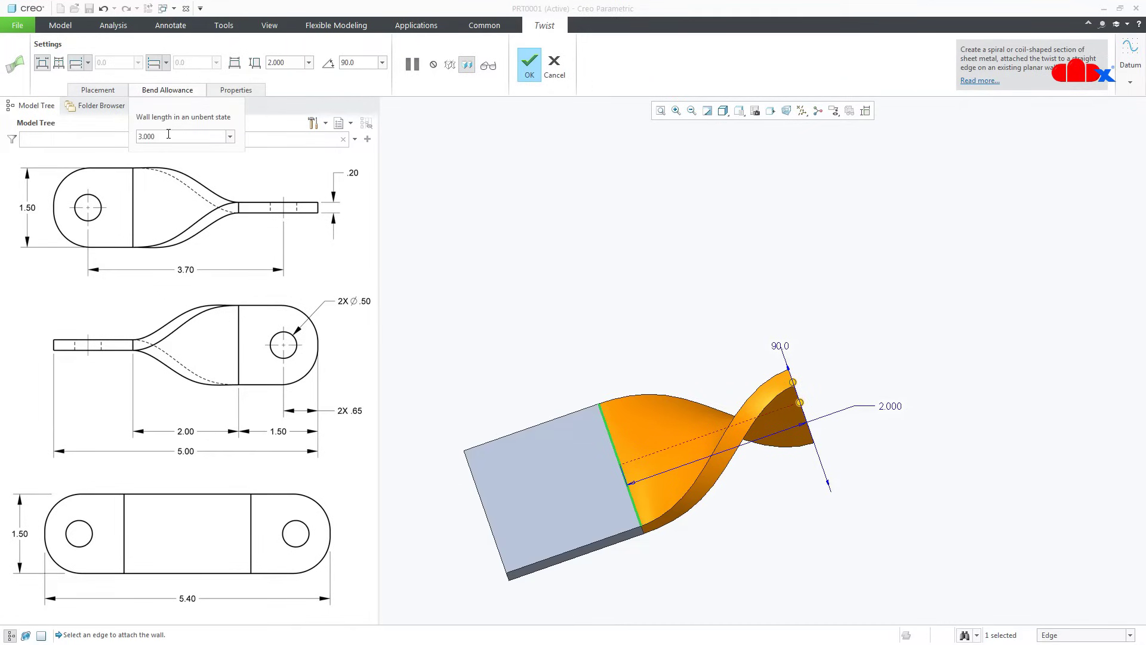
mouse_move(185, 123)
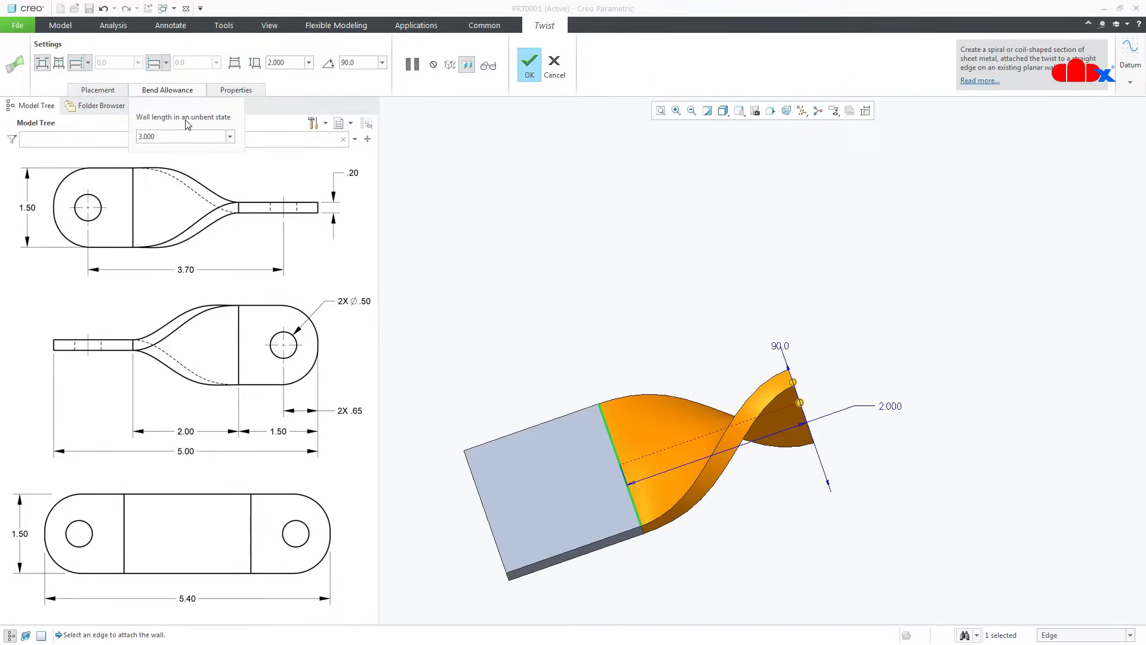
triple_click(182, 137)
type("2.400")
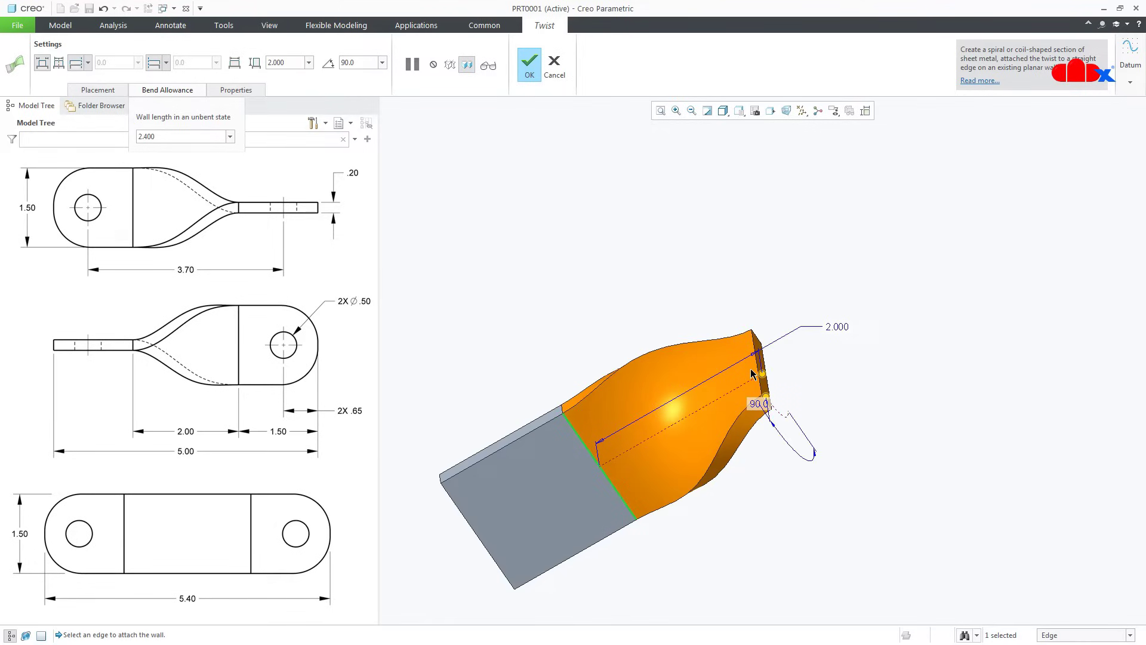
mouse_move(839, 340)
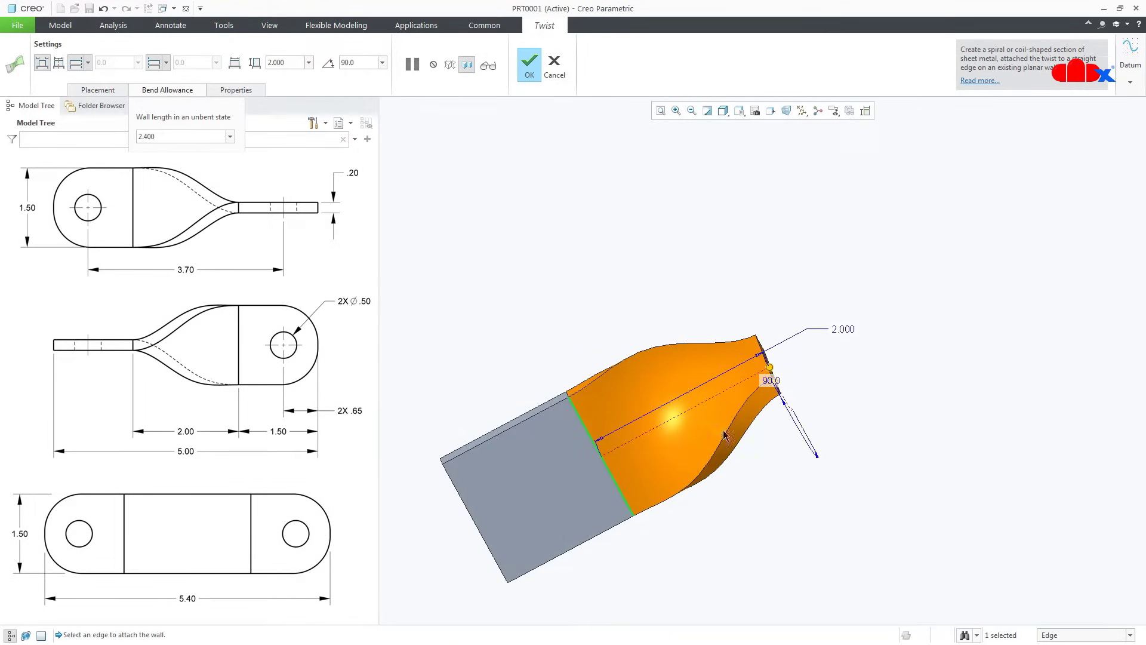
mouse_move(42, 63)
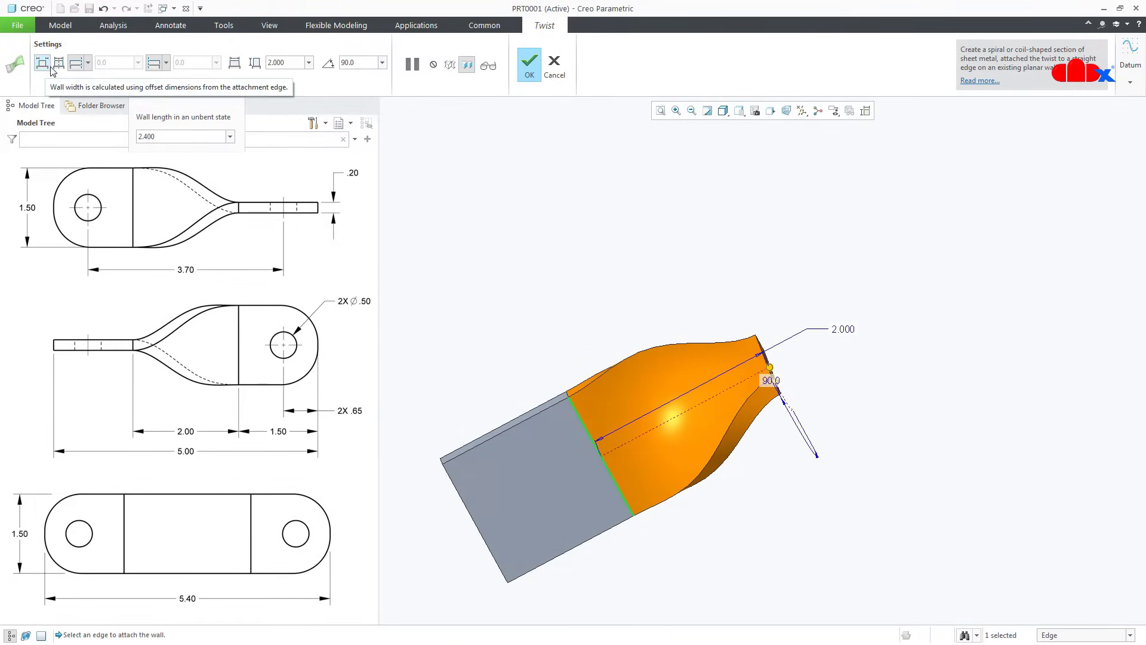
Try offset width, revert to full edge width, and confirm the 90° twist.
left_click(59, 62)
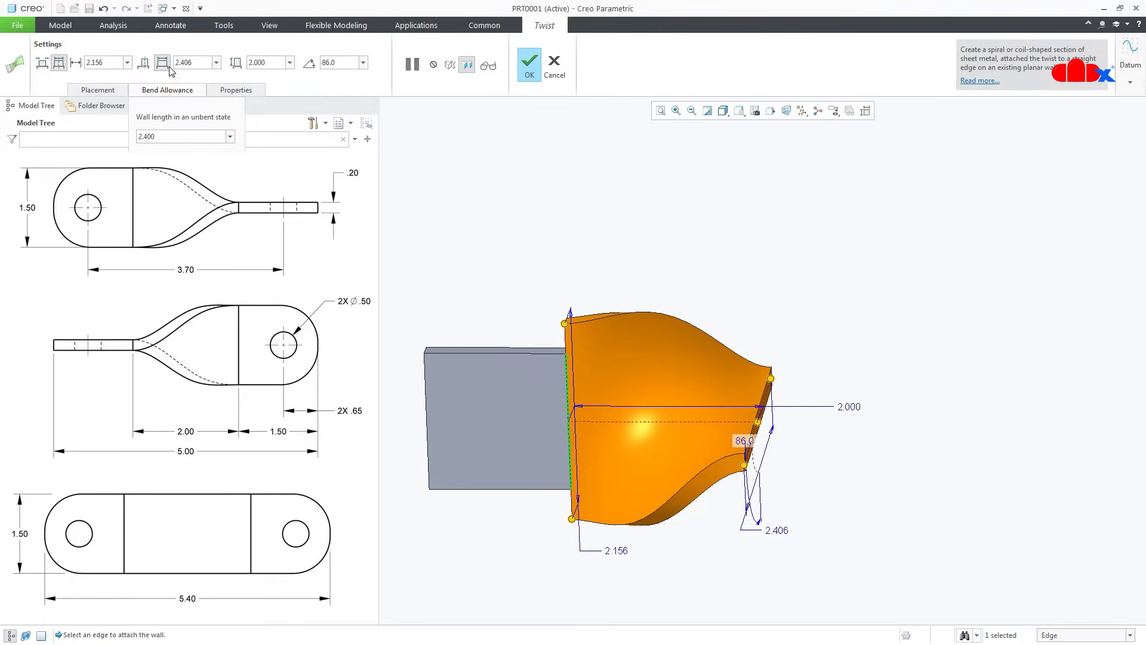
left_click(163, 62)
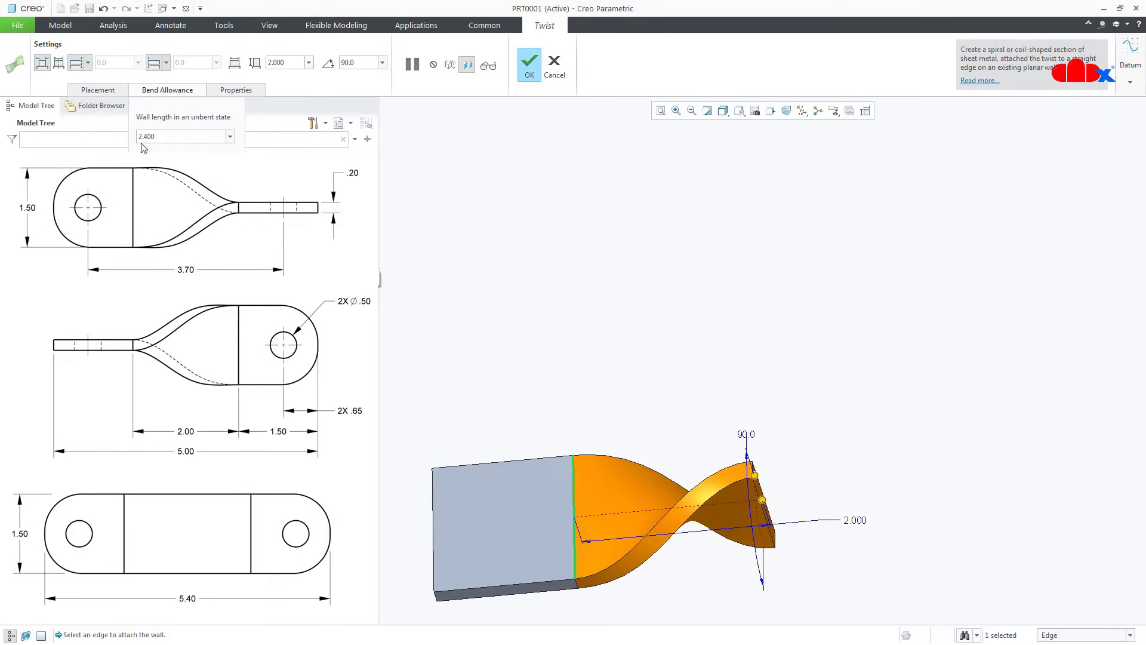
mouse_move(520, 102)
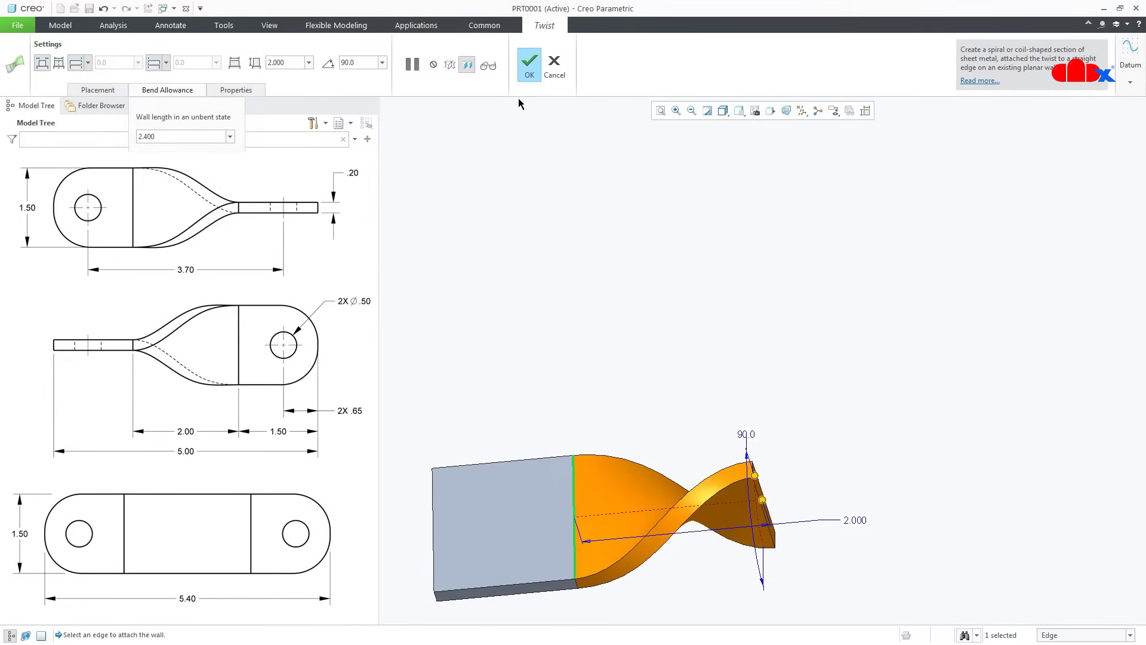
left_click(529, 59)
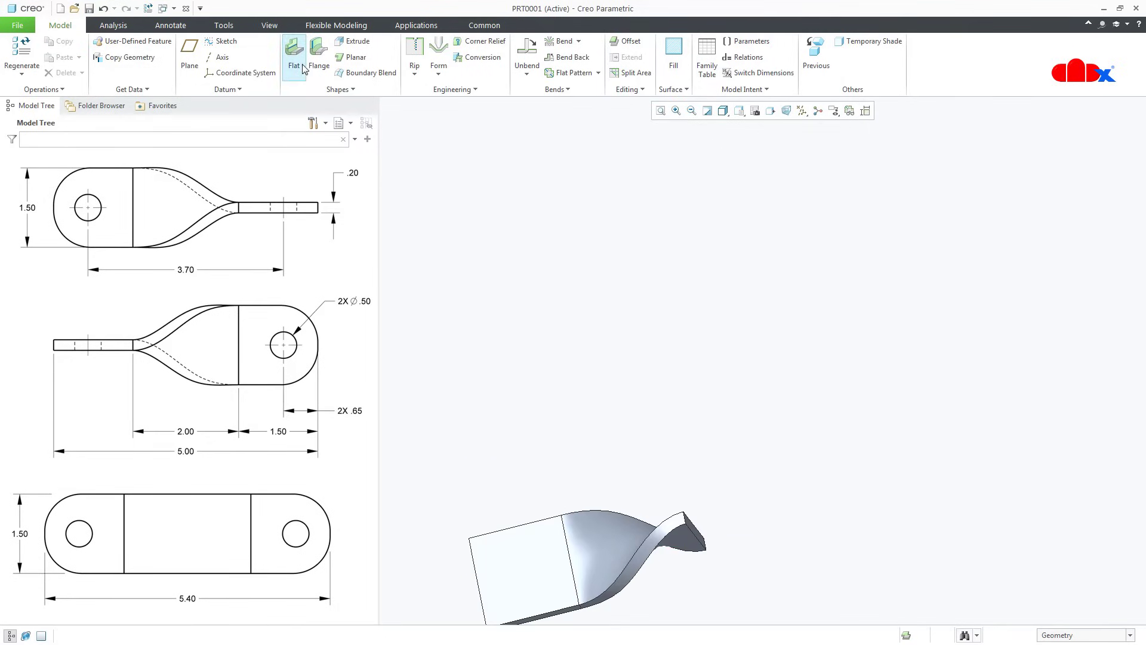
Attach a flat wall 1.5 long to the twist's end edge.
left_click(294, 57)
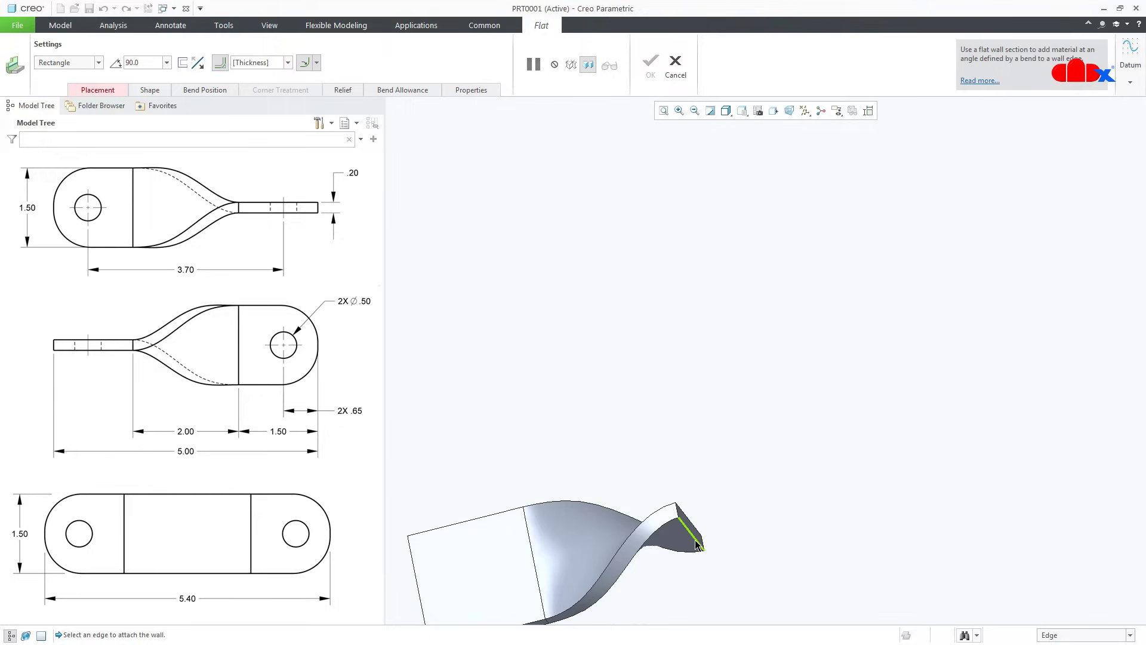
left_click(693, 544)
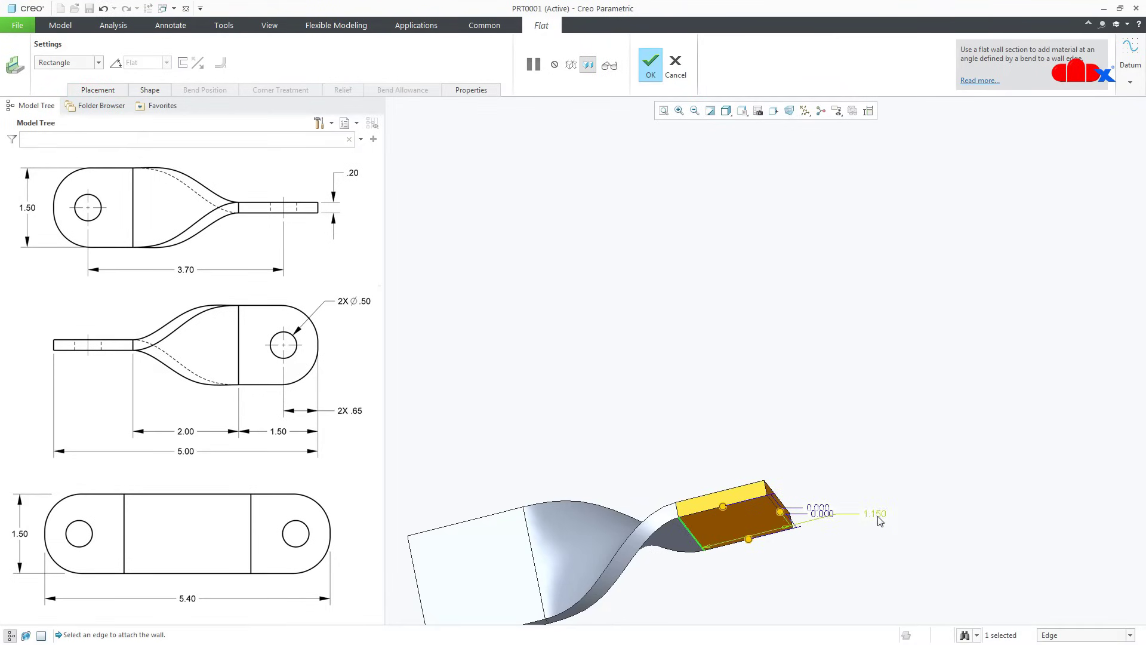
double_click(873, 513)
type("1.500")
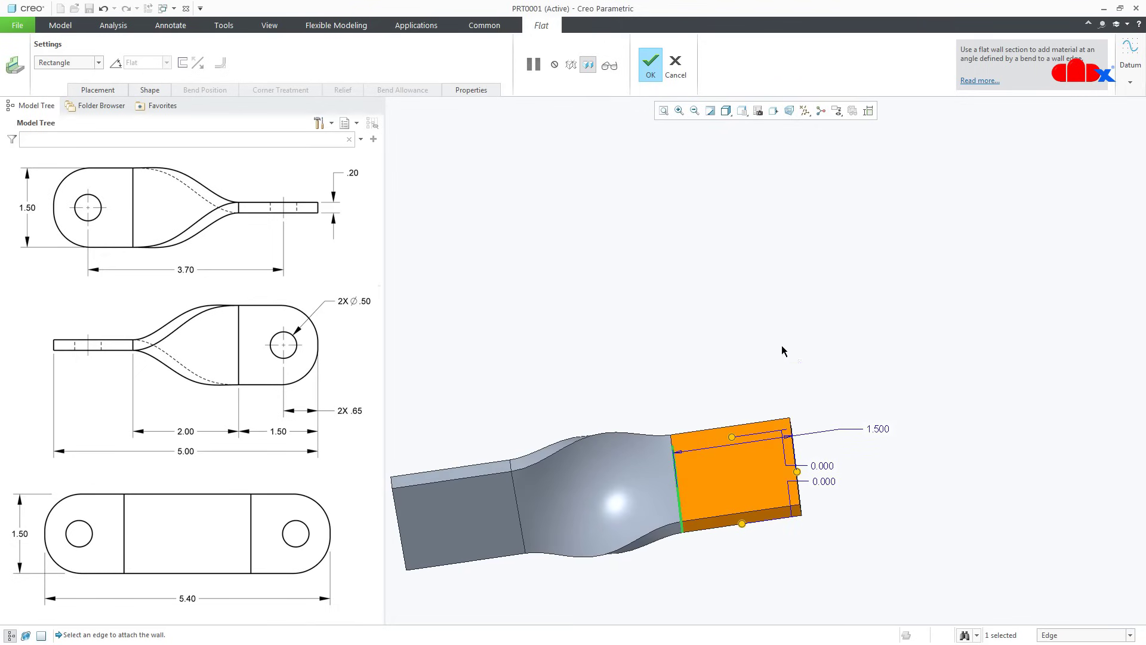
left_click(675, 64)
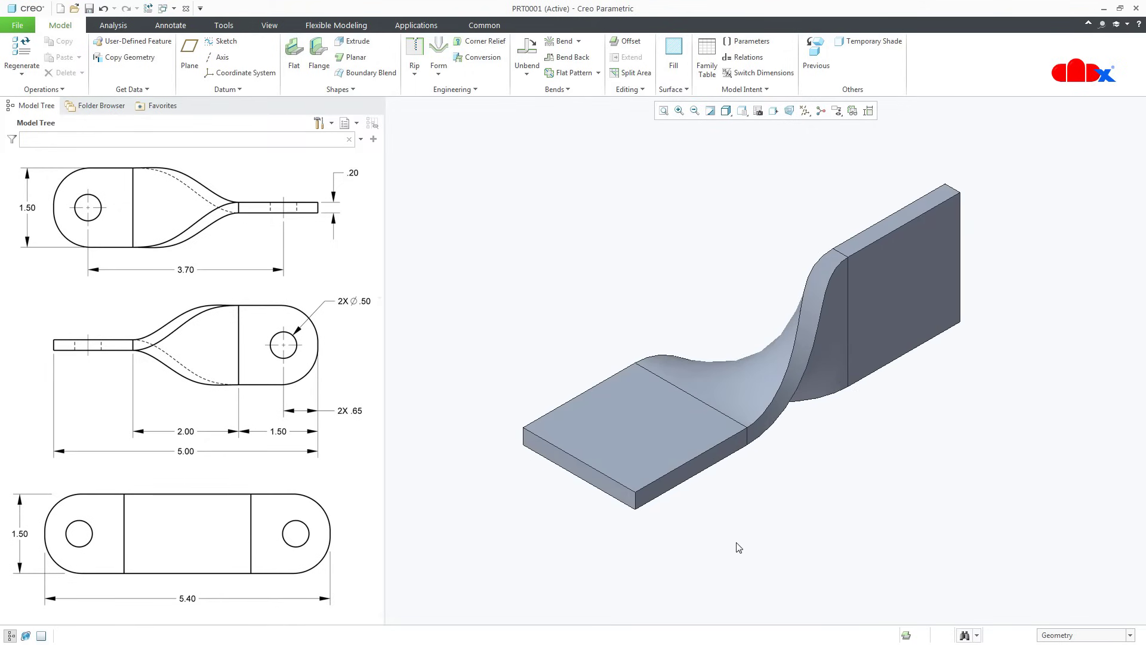
mouse_move(734, 550)
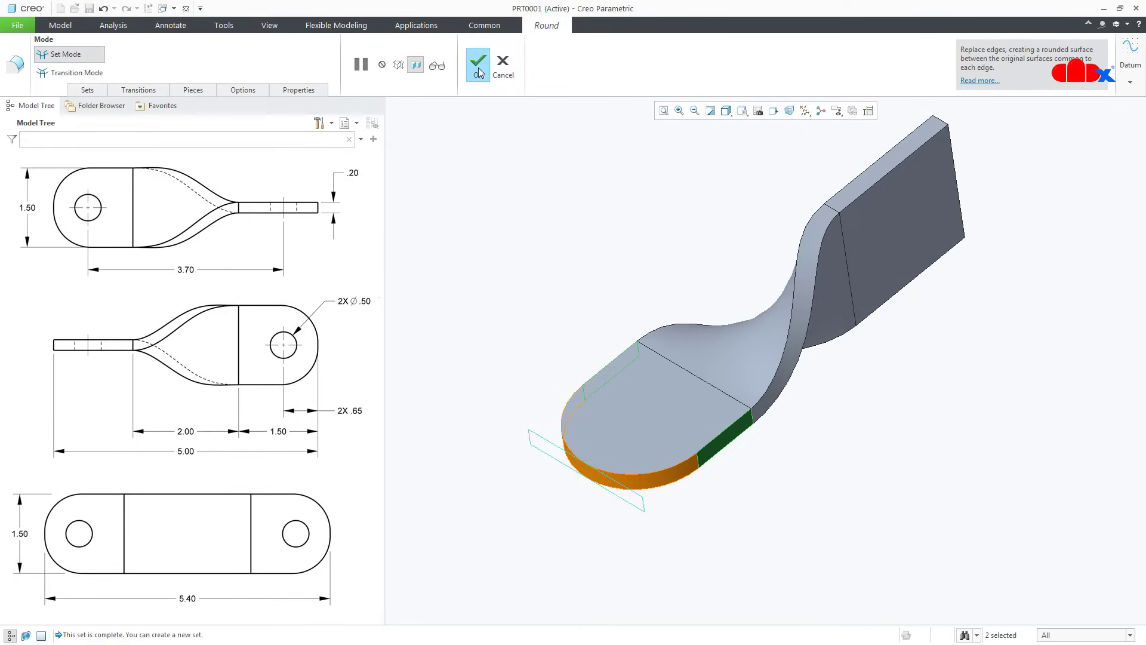
Apply a full round to the strap's end corner edges.
left_click(477, 60)
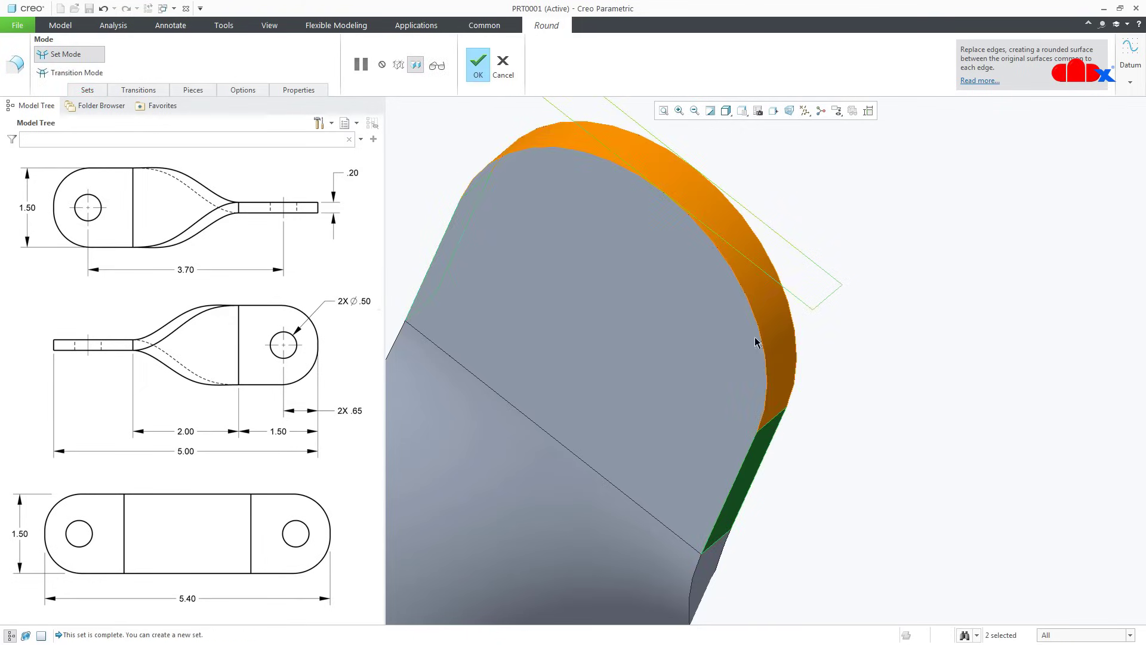
left_click(478, 64)
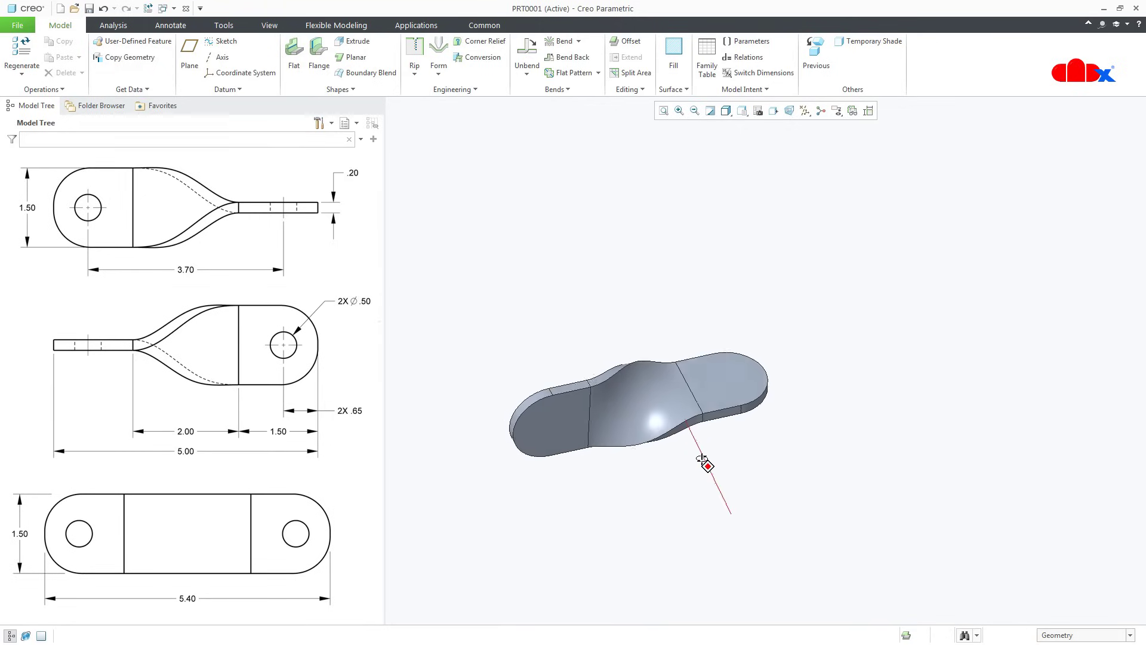
mouse_move(342, 352)
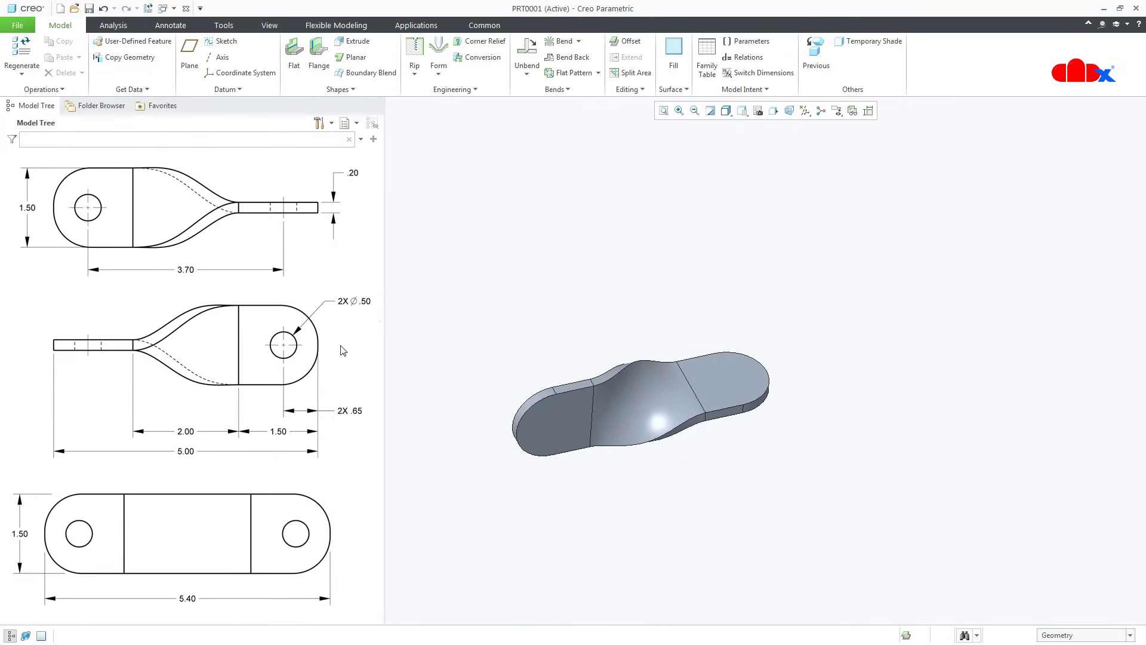
Place a Ø0.500 hole on the flat end at offsets 0.750 and 0.850.
left_click(453, 89)
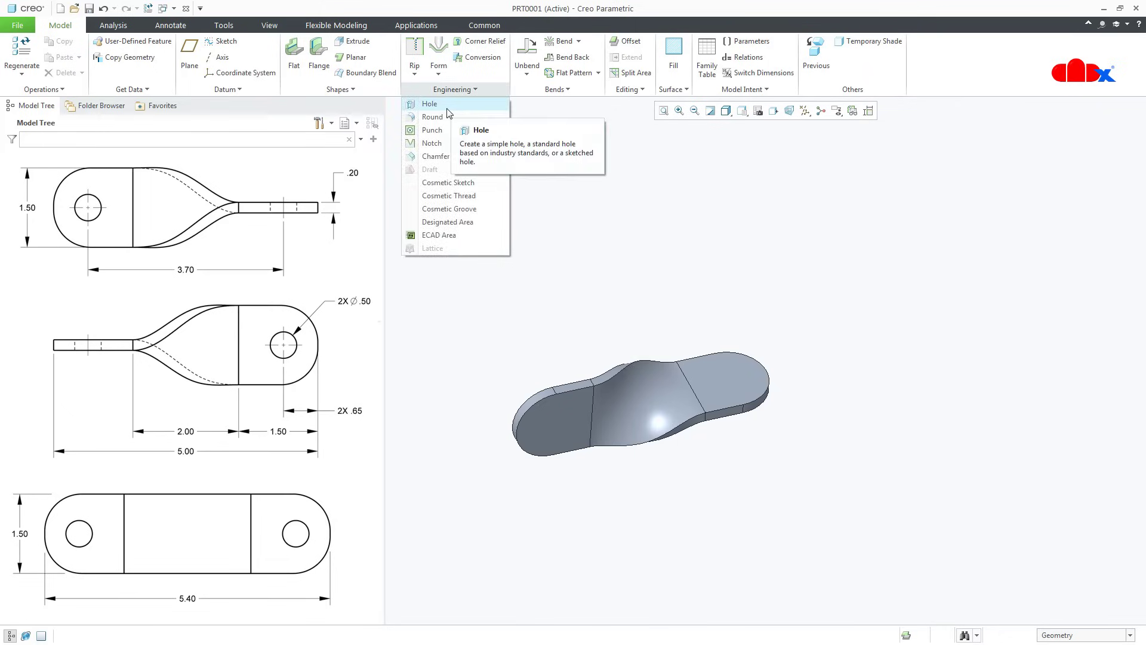
left_click(430, 104)
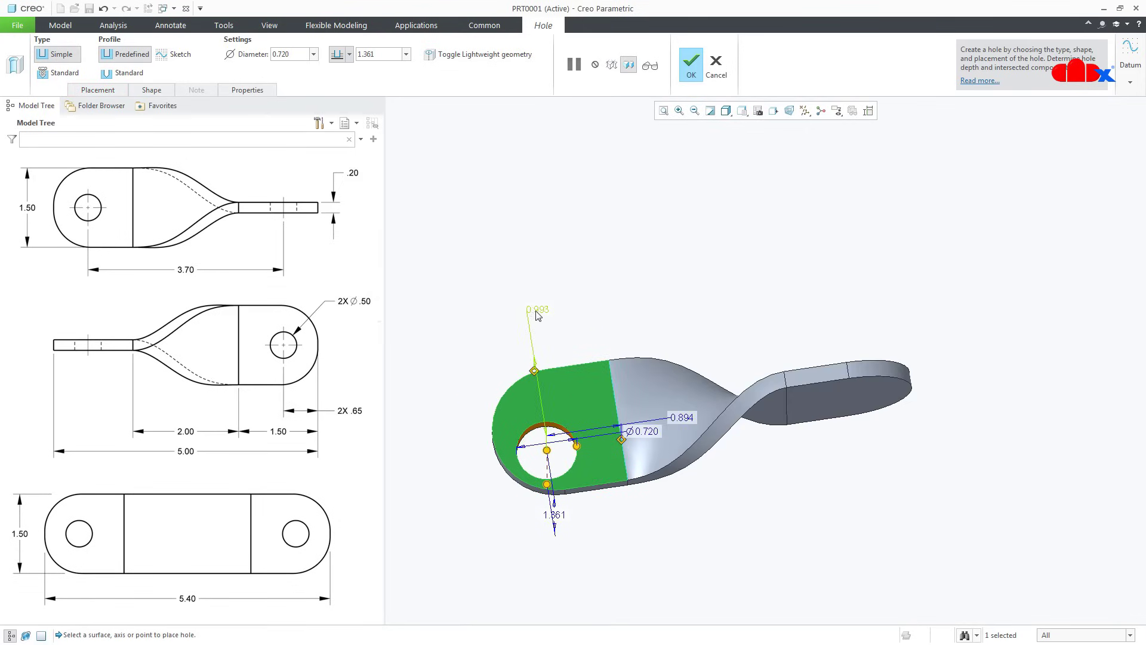
double_click(538, 310)
type("0.750")
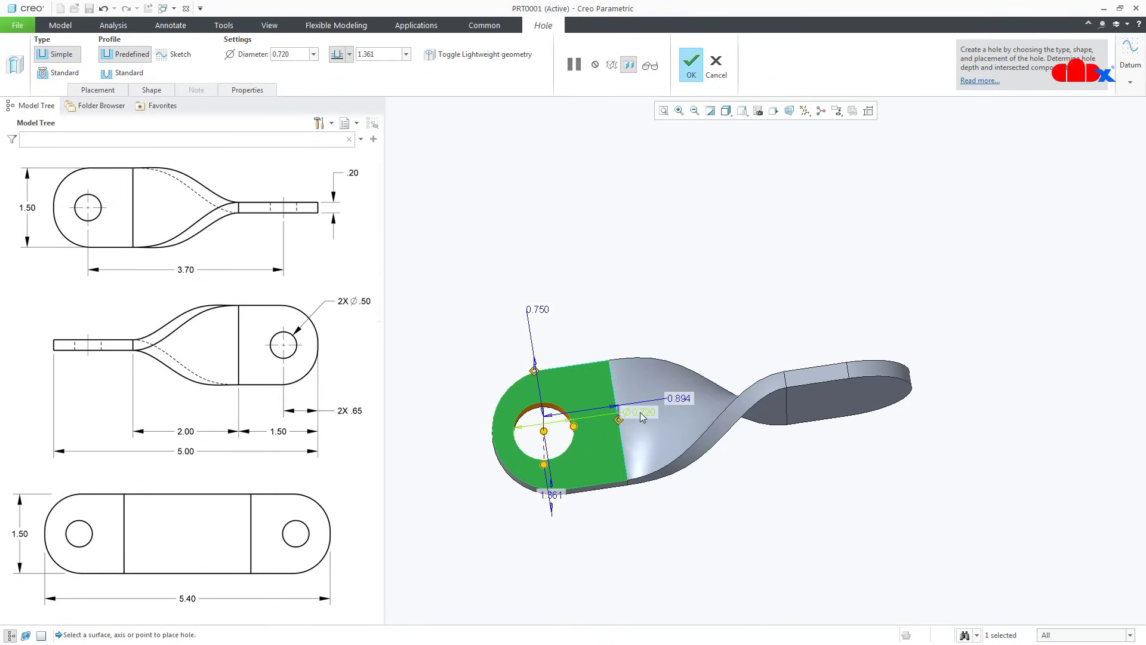
double_click(633, 411)
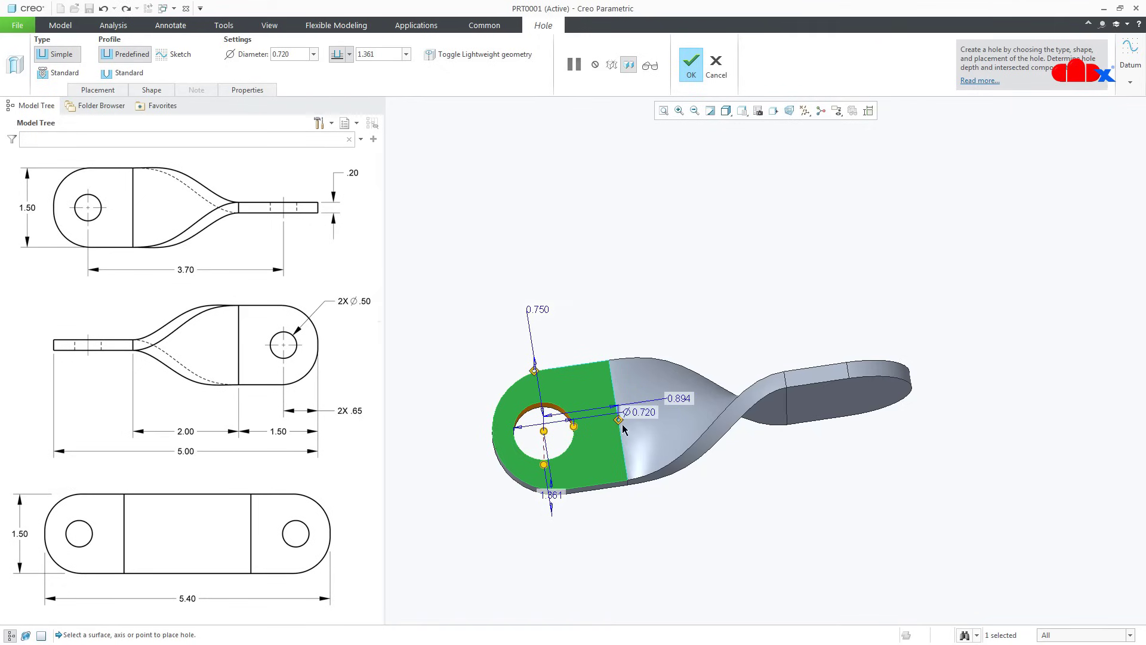
double_click(671, 398)
type("0.850")
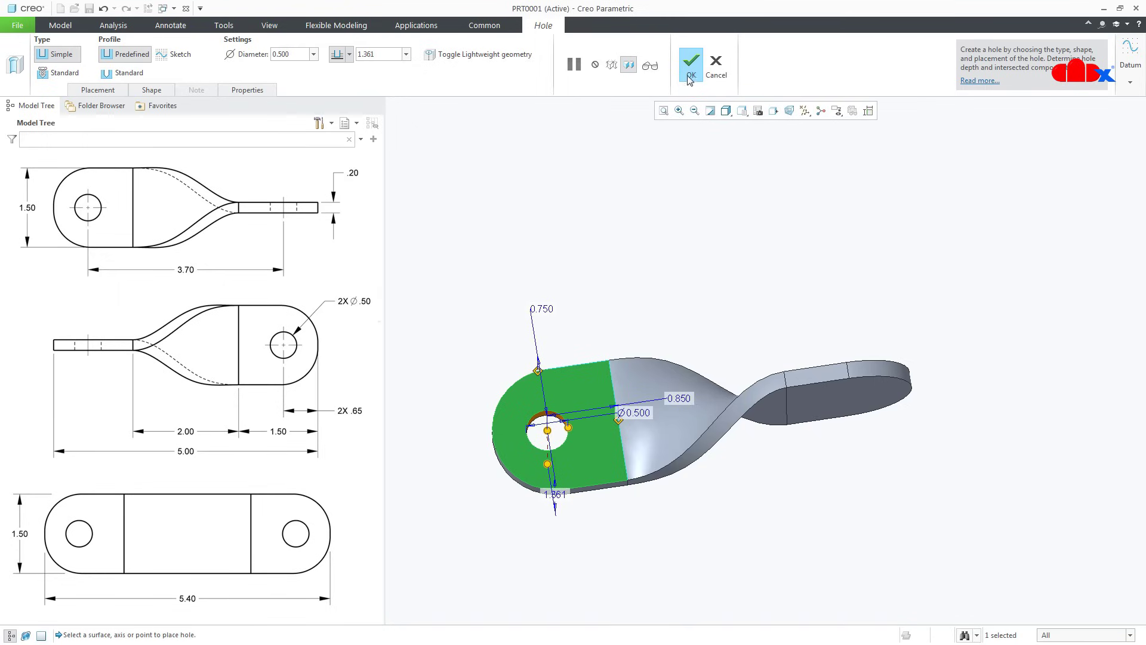
left_click(688, 62)
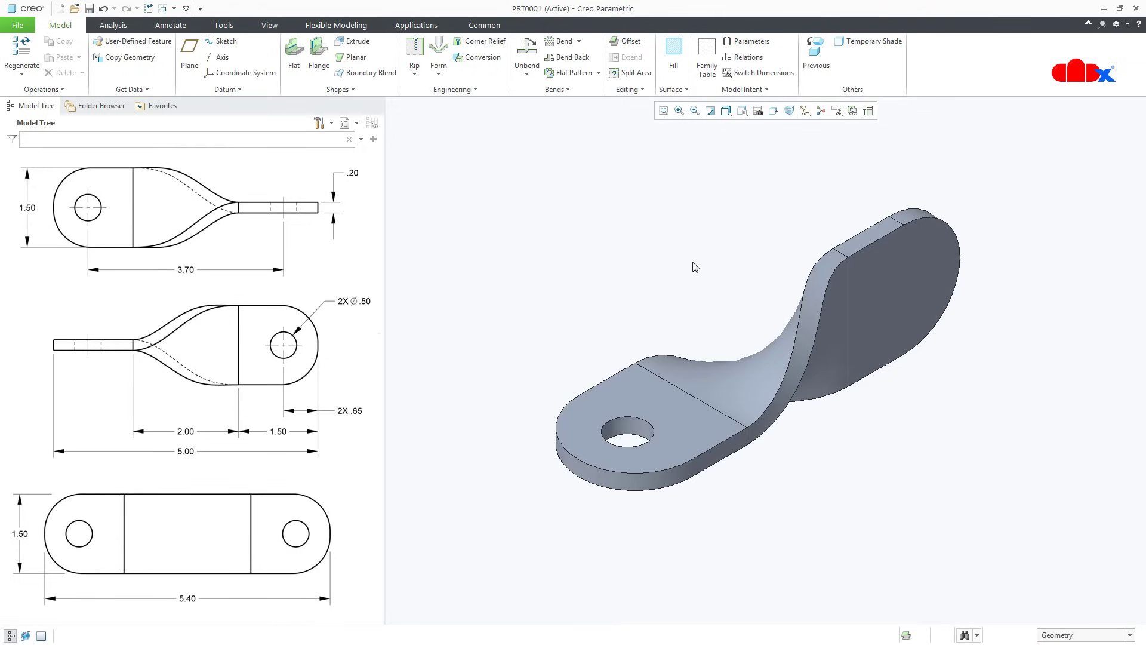
Add a second hole at 1.5 on the other end, depth Through All.
left_click(452, 89)
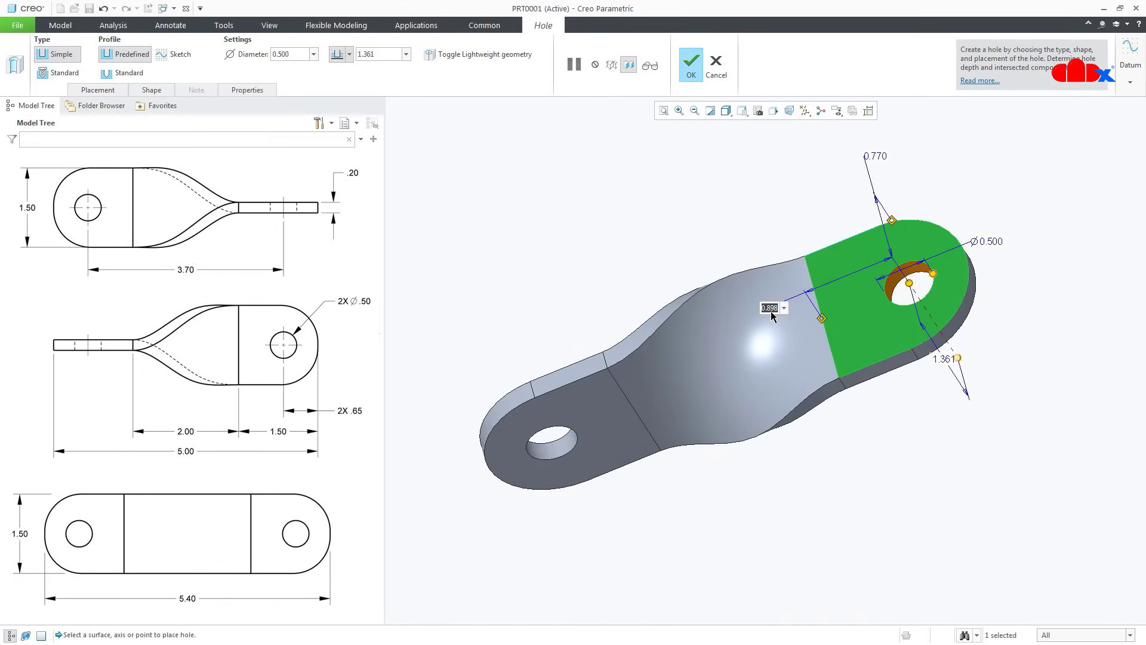
type("1.5")
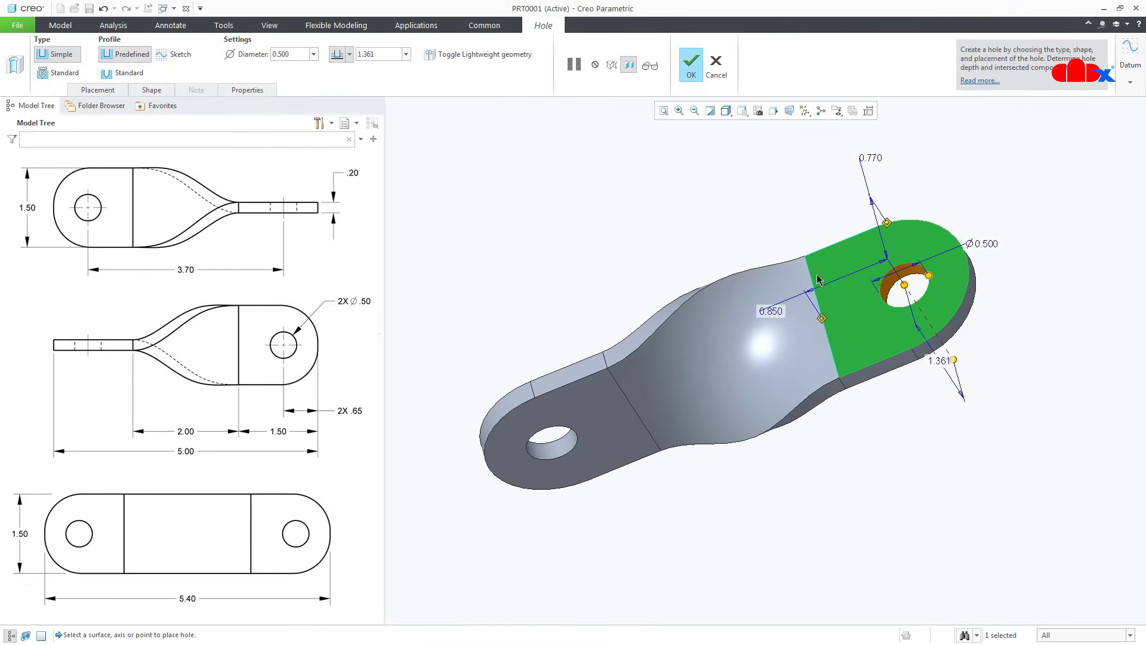
double_click(869, 157)
type("0.750")
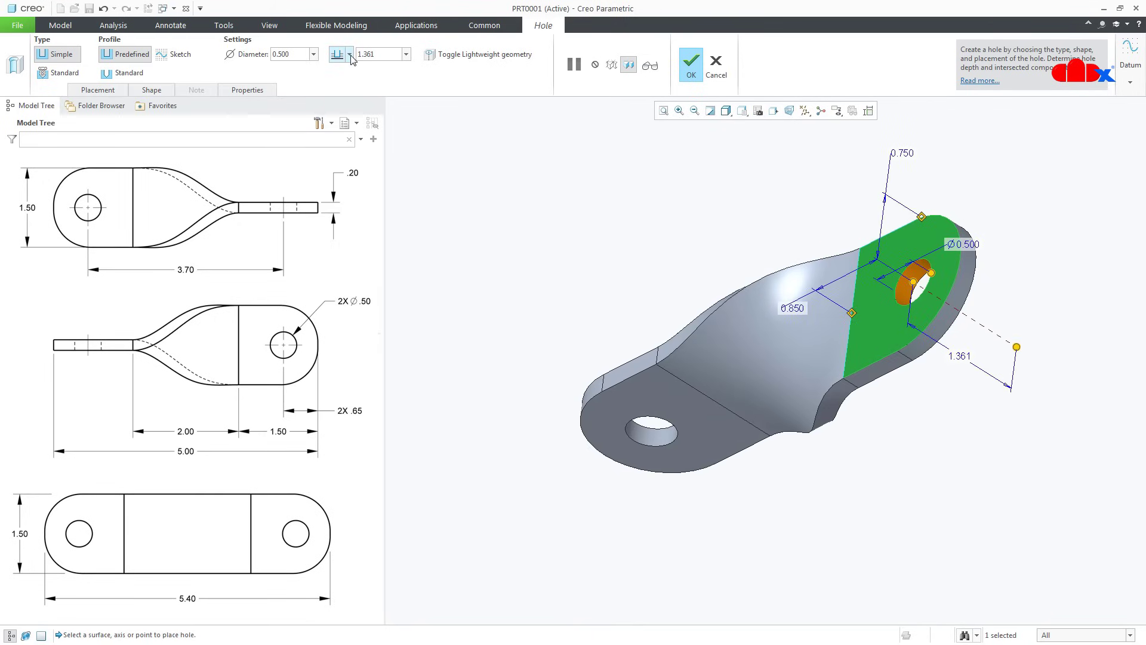
left_click(337, 54)
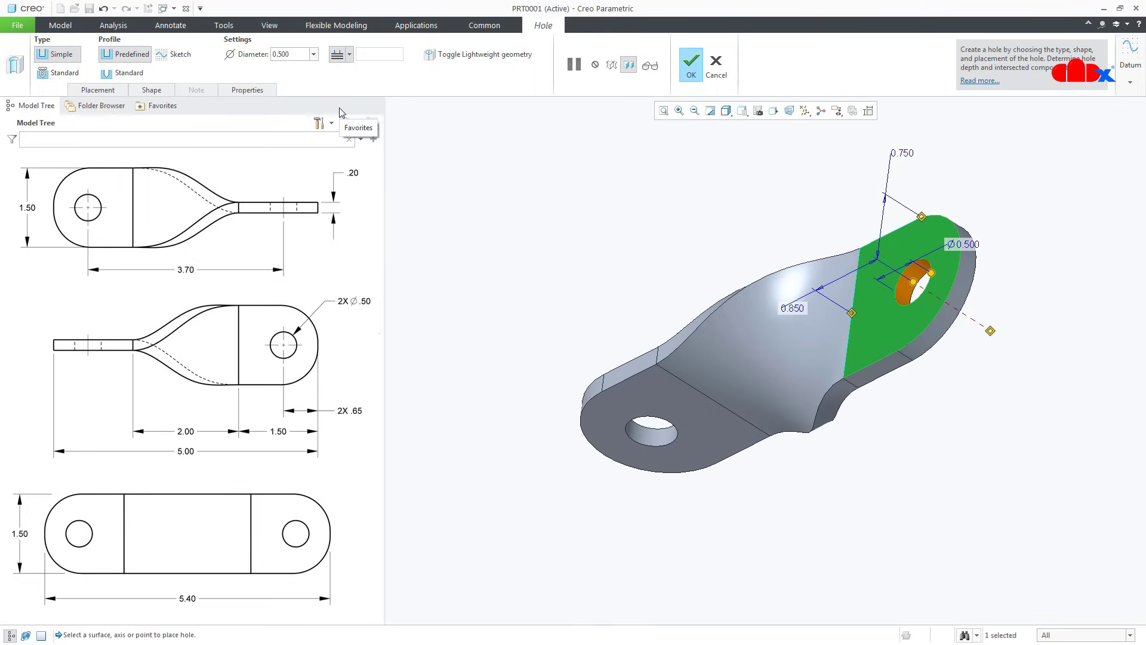
left_click(689, 62)
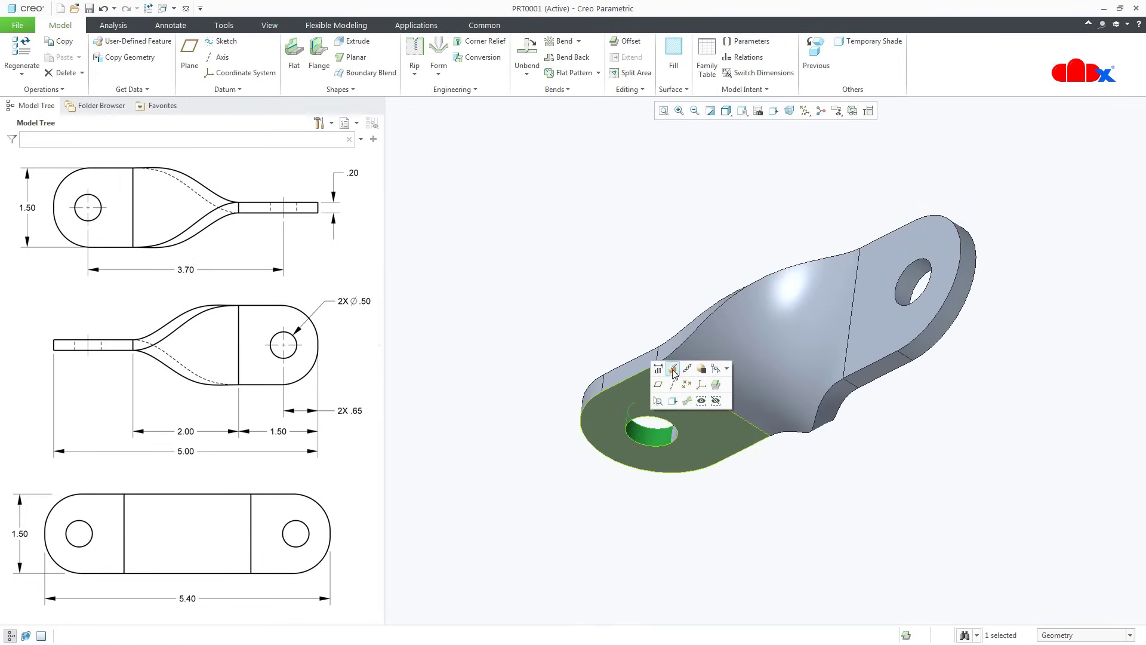
Redefine the first hole to cut Through All.
left_click(671, 369)
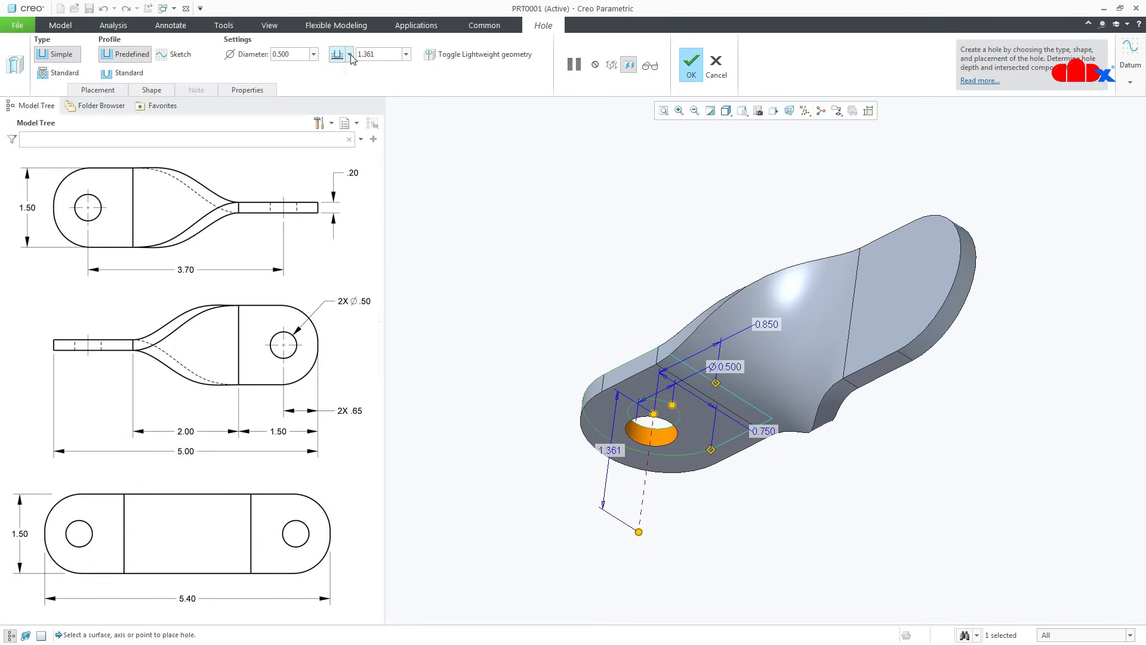
left_click(337, 54)
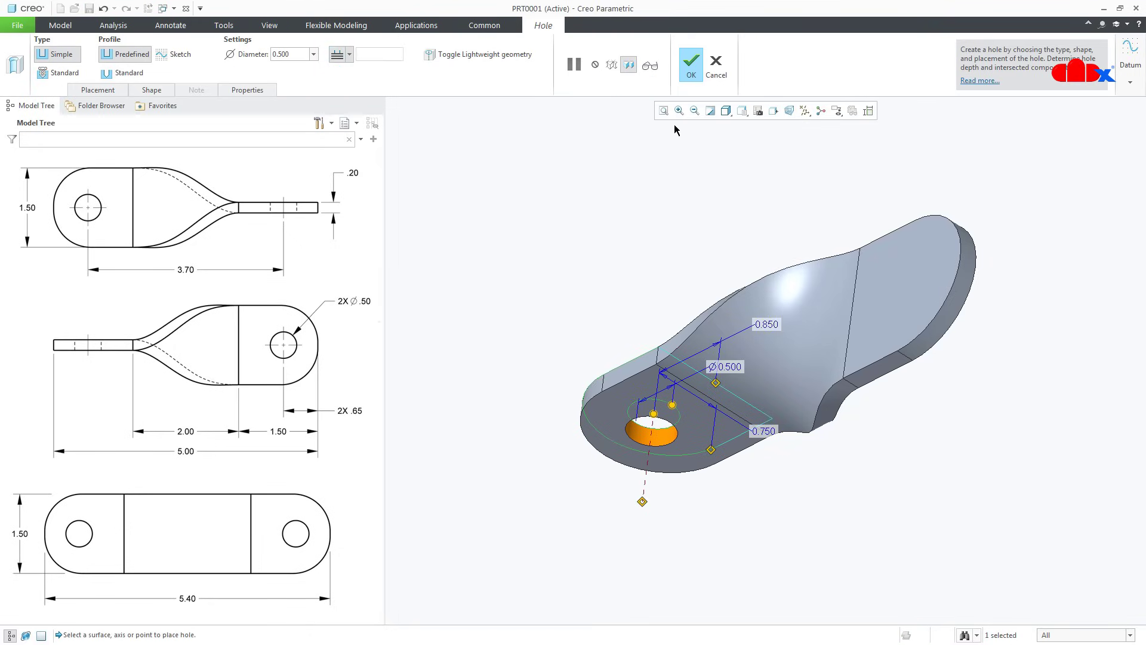
left_click(690, 64)
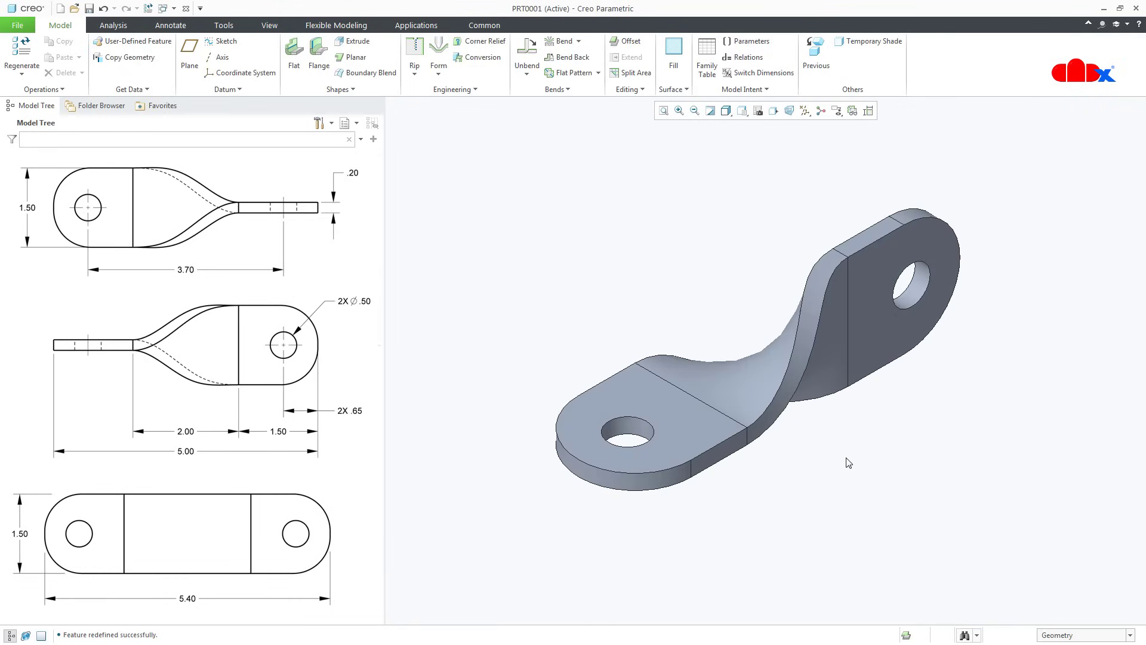
Measure between both hole surfaces, reading a 3.70000 distance.
left_click(113, 25)
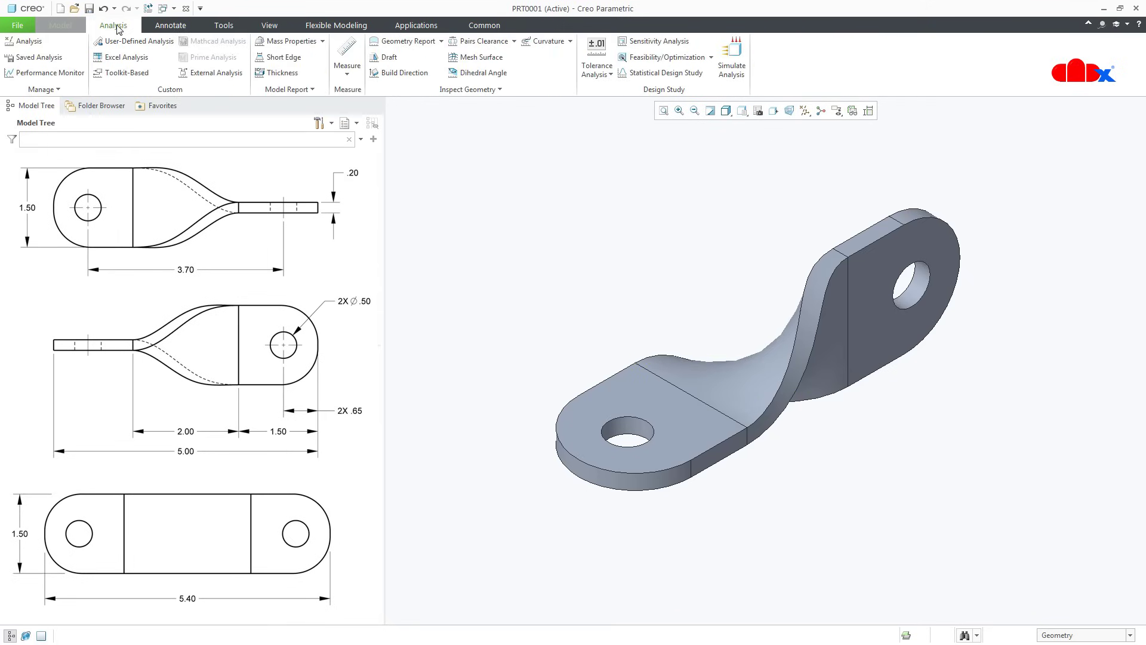
left_click(347, 66)
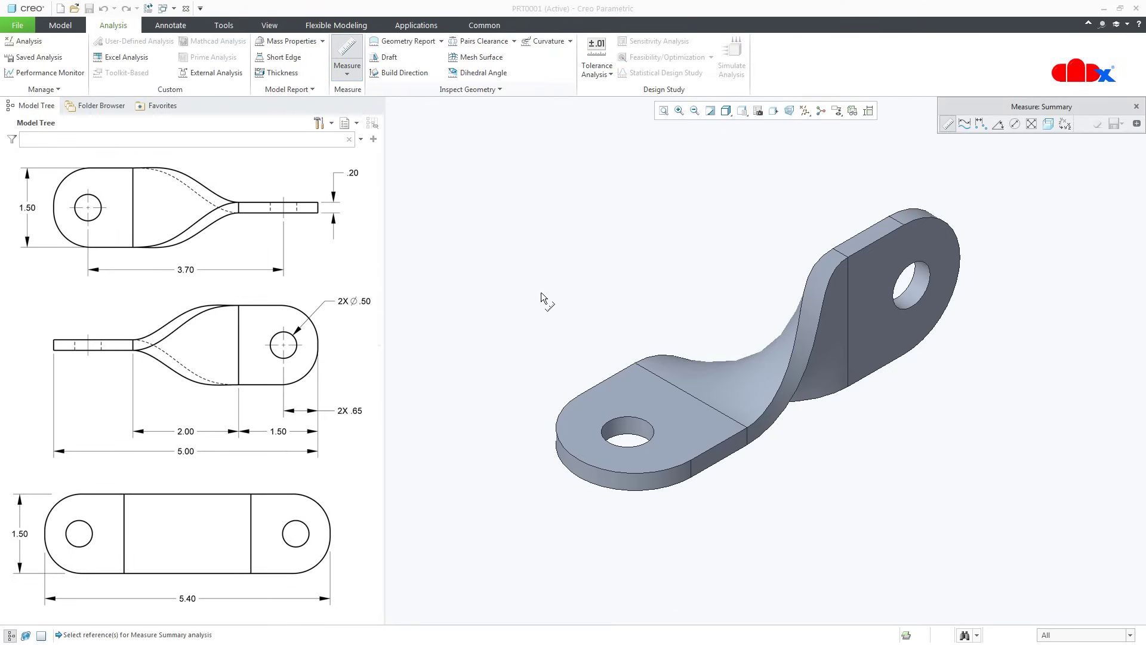
left_click(630, 446)
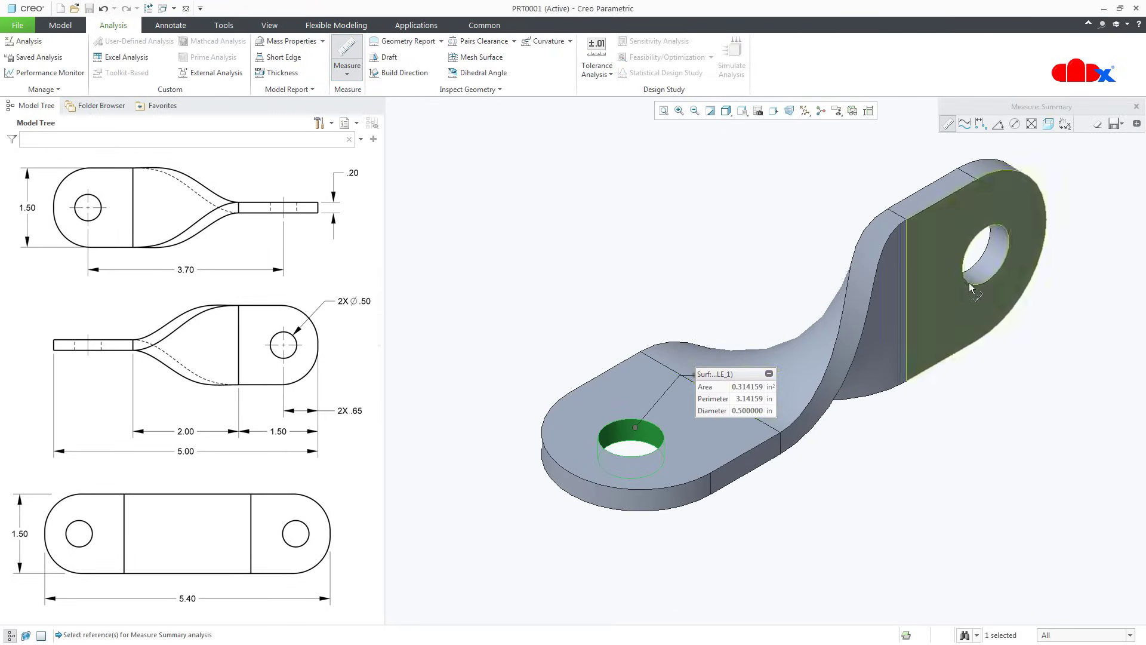
left_click(977, 248)
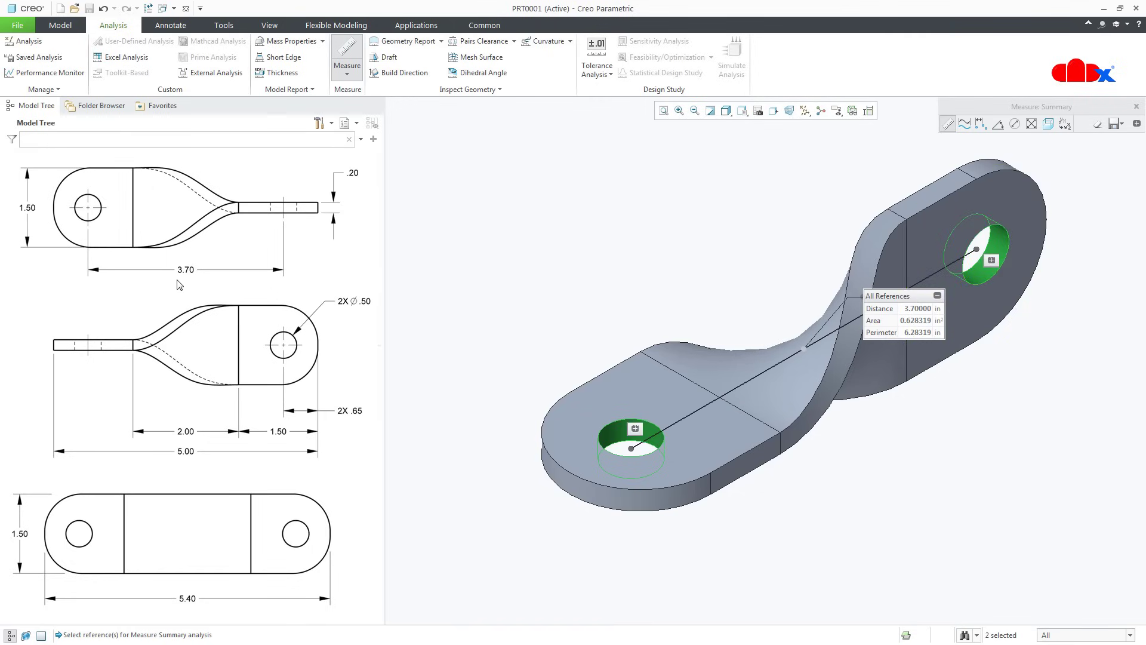
mouse_move(1122, 113)
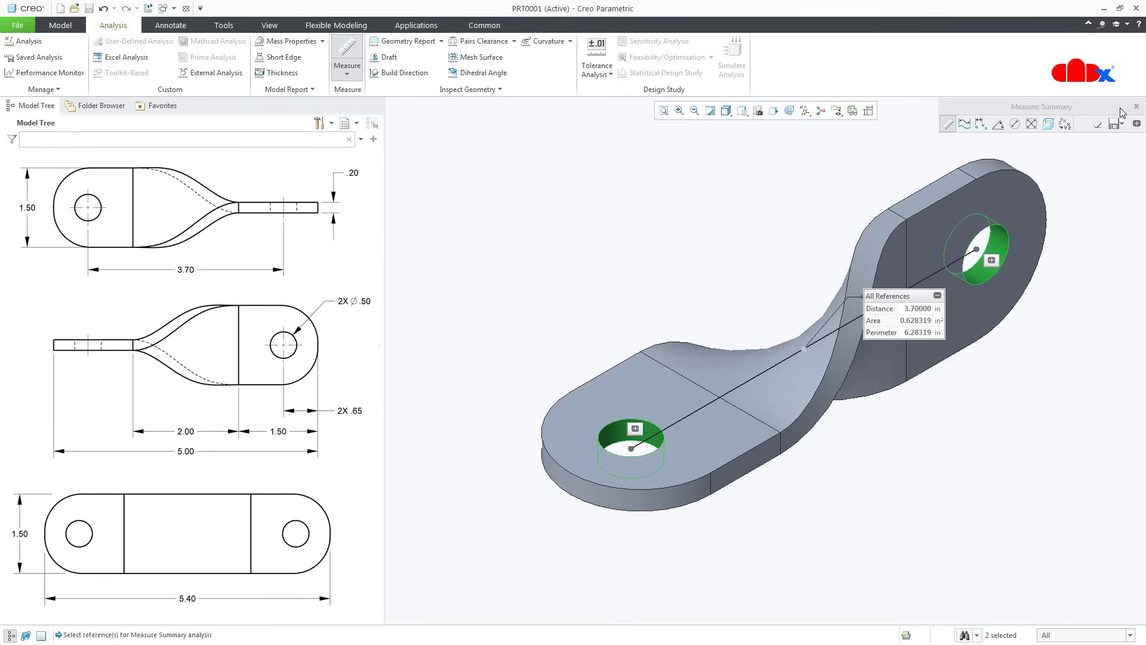
left_click(1136, 106)
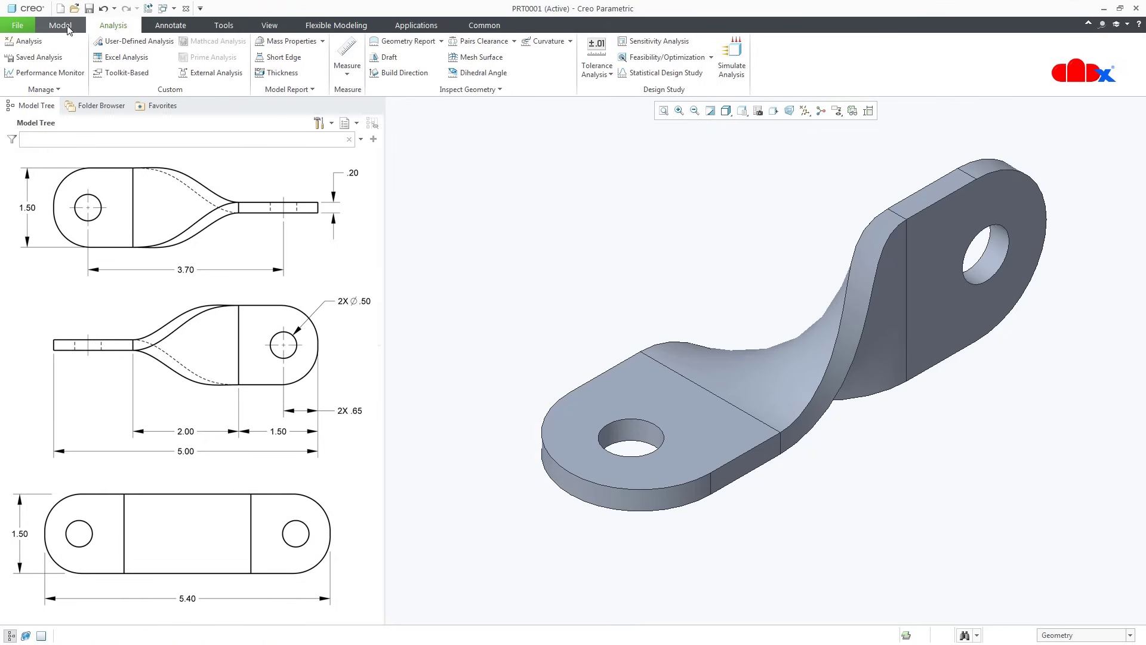
Unfold the twisted strap into a flat pattern showing both holes.
left_click(61, 25)
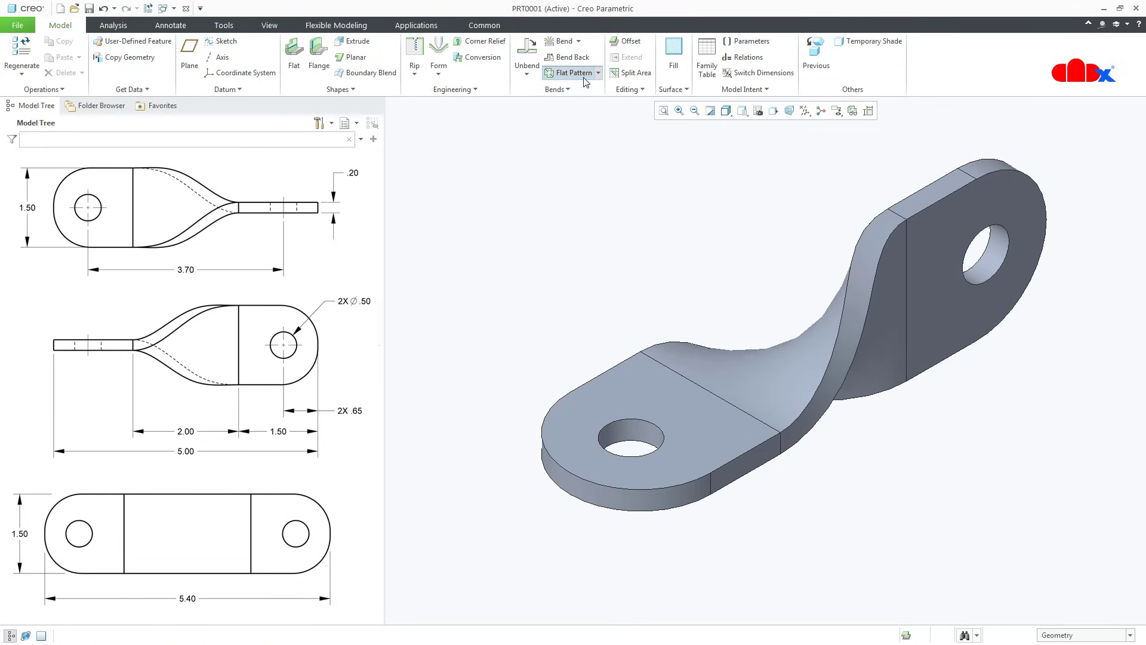
left_click(574, 72)
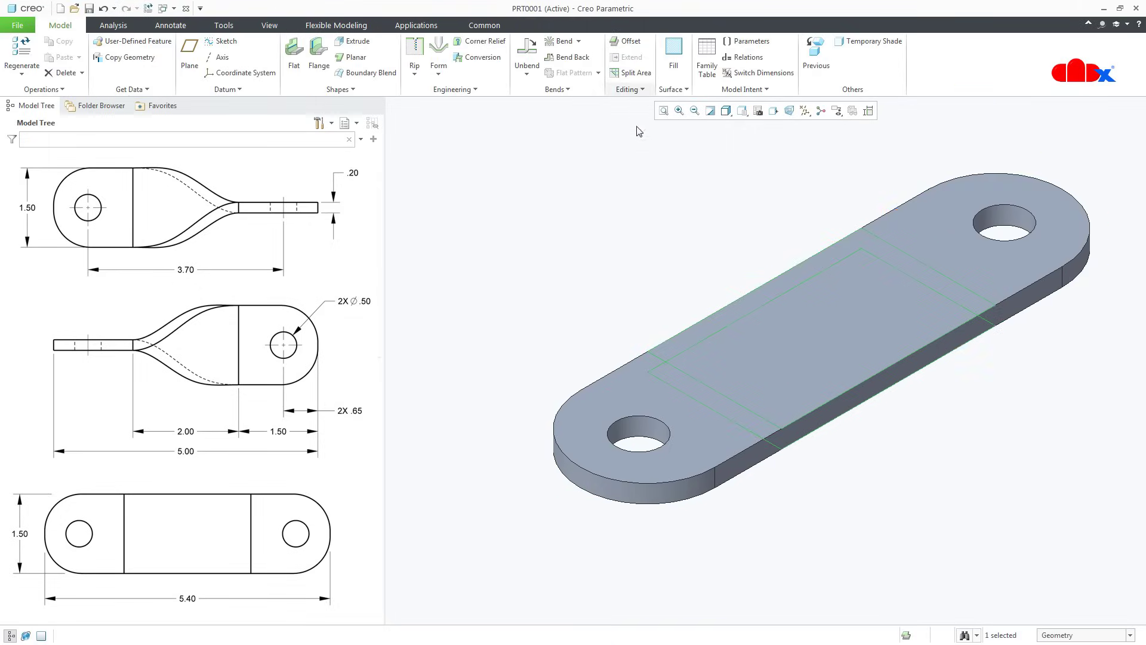